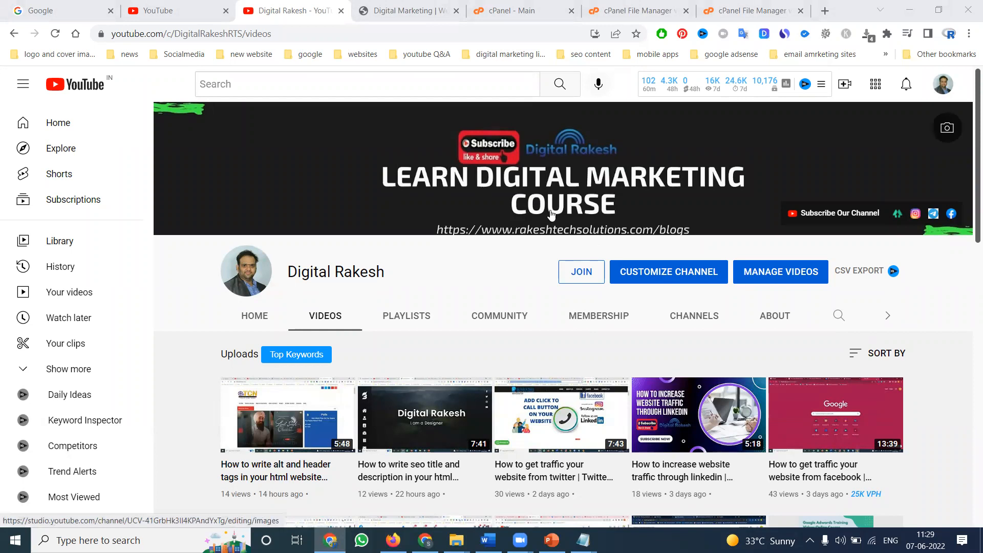
mouse_move(587, 510)
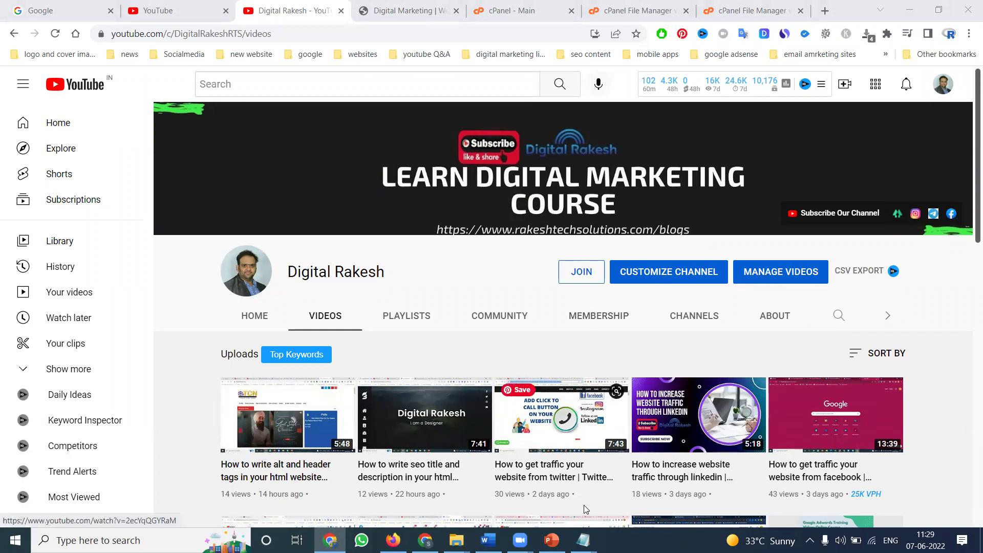
Step: Open XML-Sitemaps.com in a new tab and expand More options for the sitemap settings
left_click(581, 540)
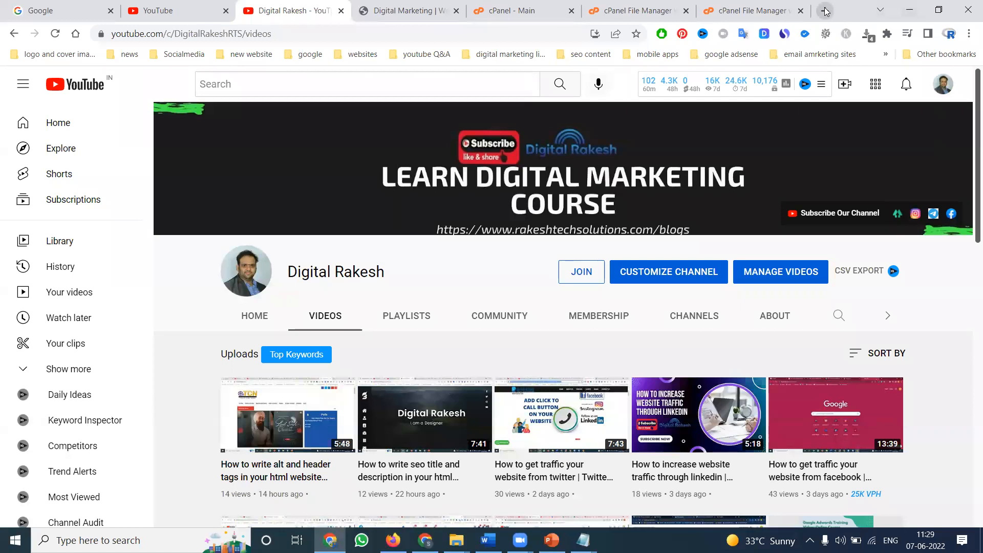
left_click(825, 10)
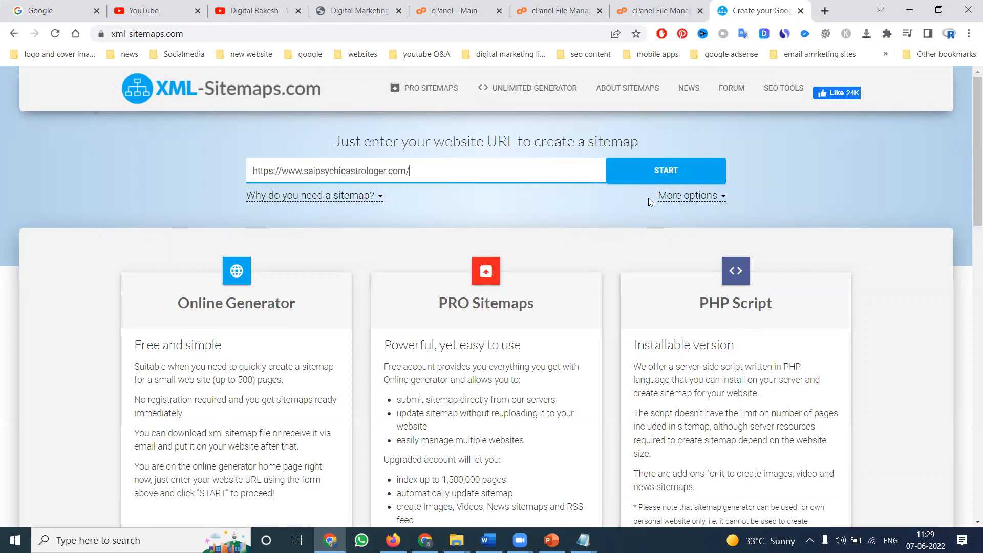
left_click(689, 195)
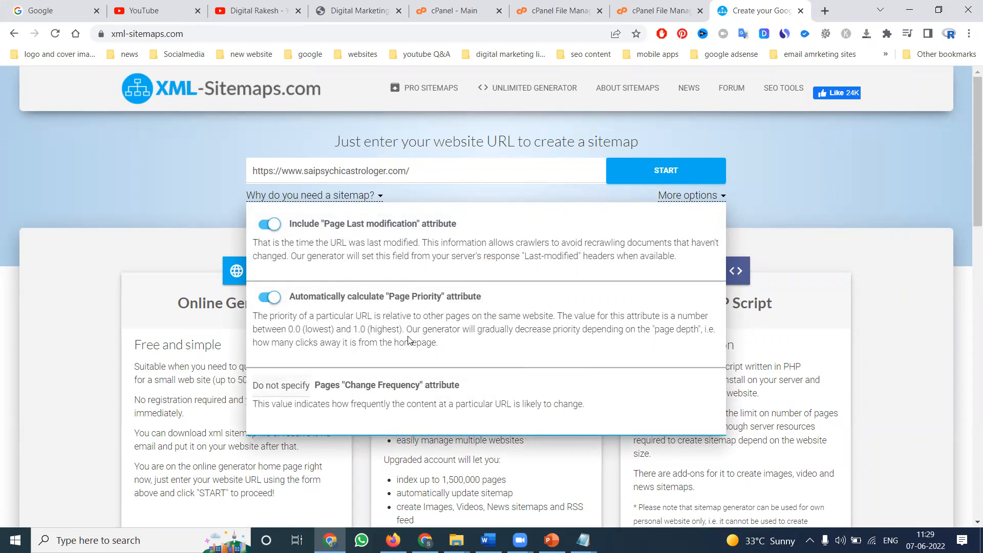
mouse_move(400, 322)
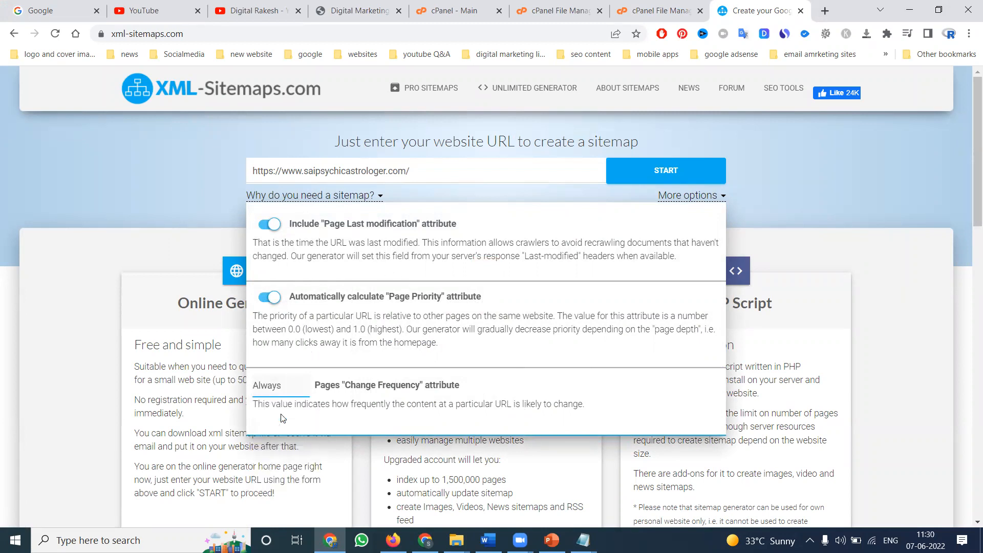
mouse_move(379, 251)
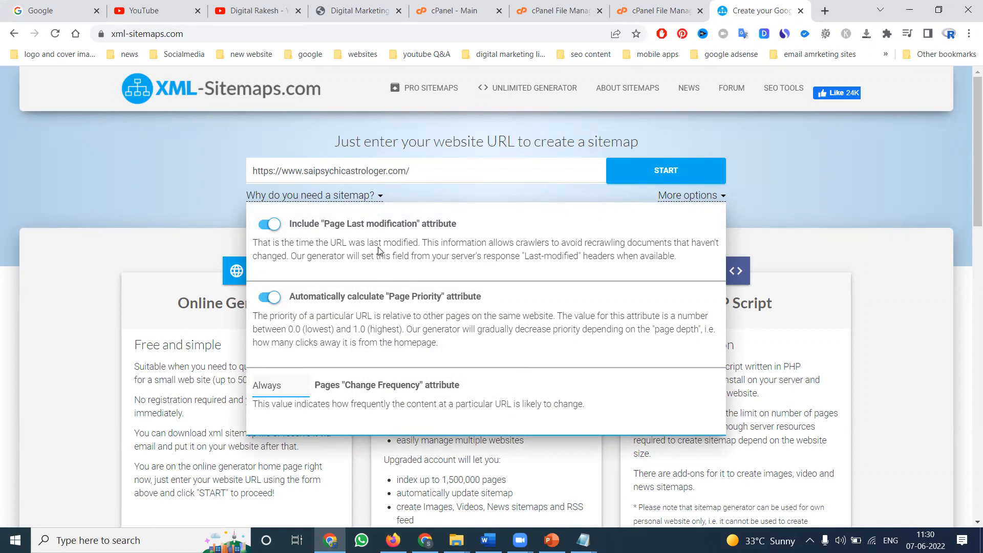
mouse_move(425, 261)
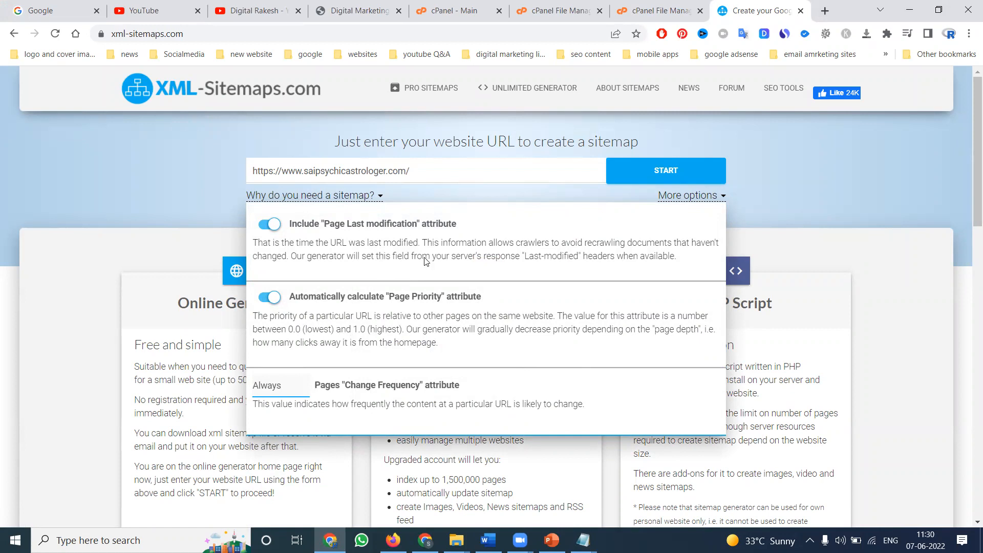
mouse_move(434, 93)
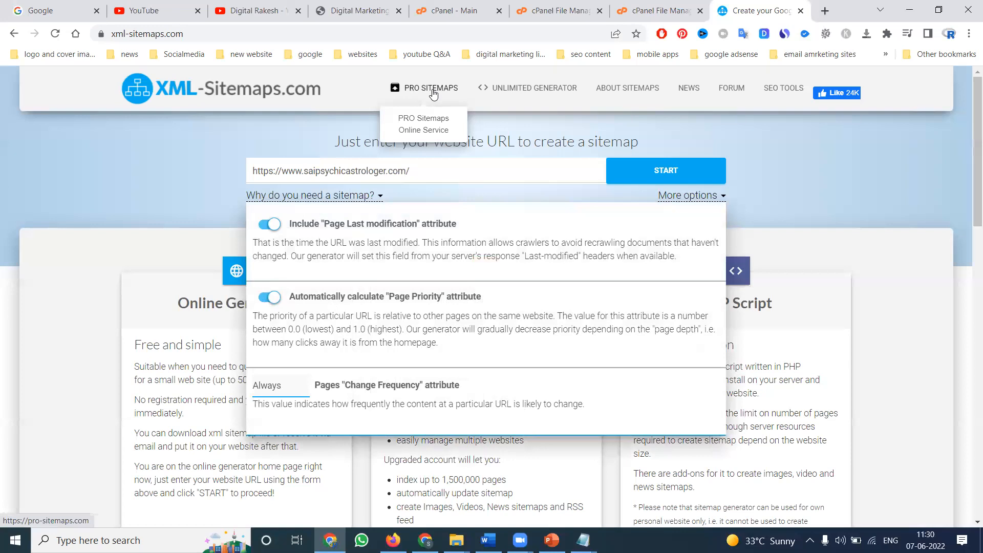
Step: Open PRO Sitemaps and scroll through the FREE vs PRO comparison (500 pages vs $3.49/mo)
left_click(424, 118)
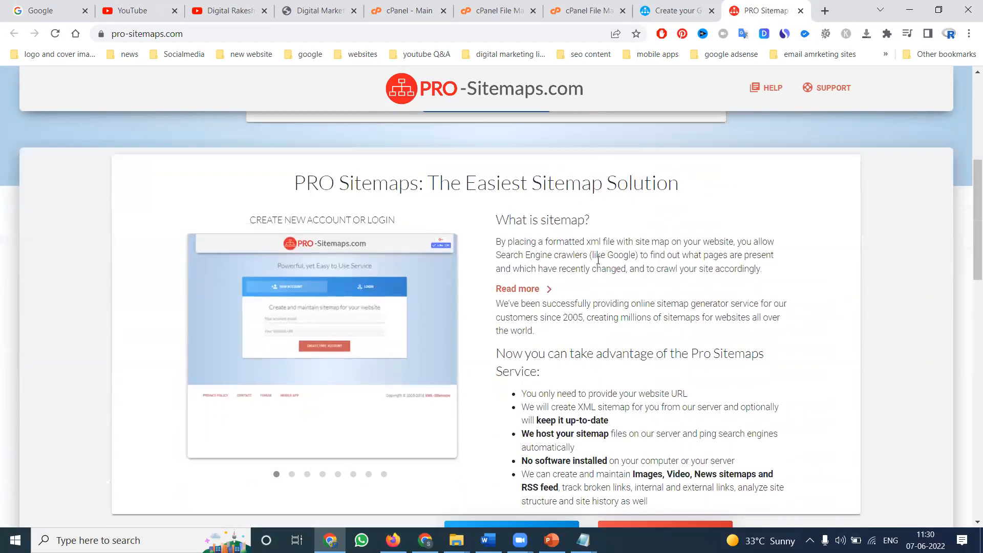
scroll("down", 3)
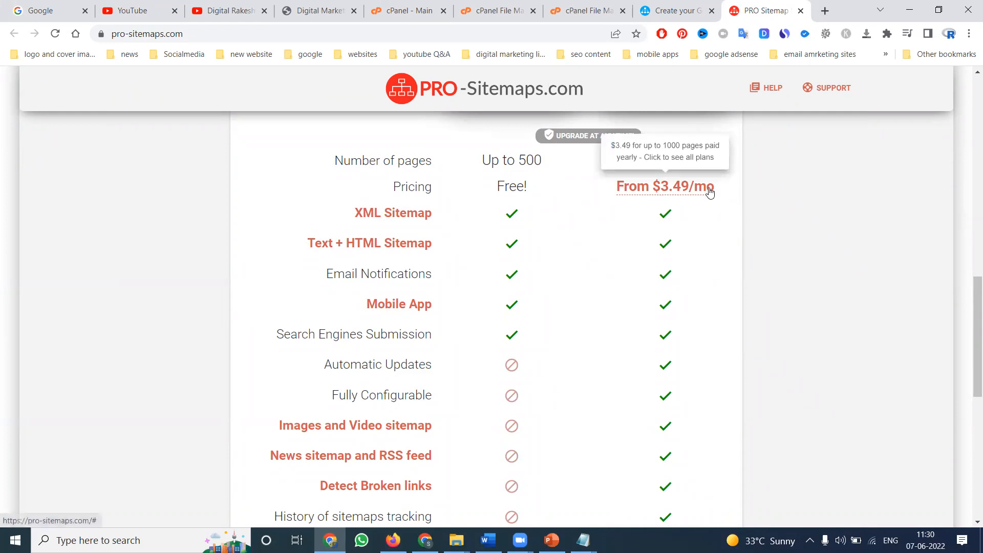
mouse_move(676, 191)
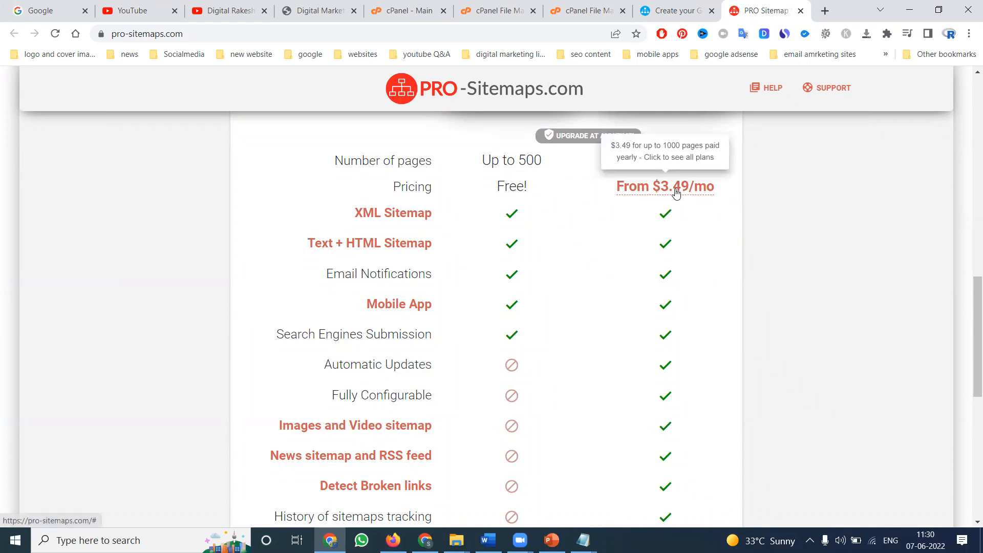
scroll("down", 3)
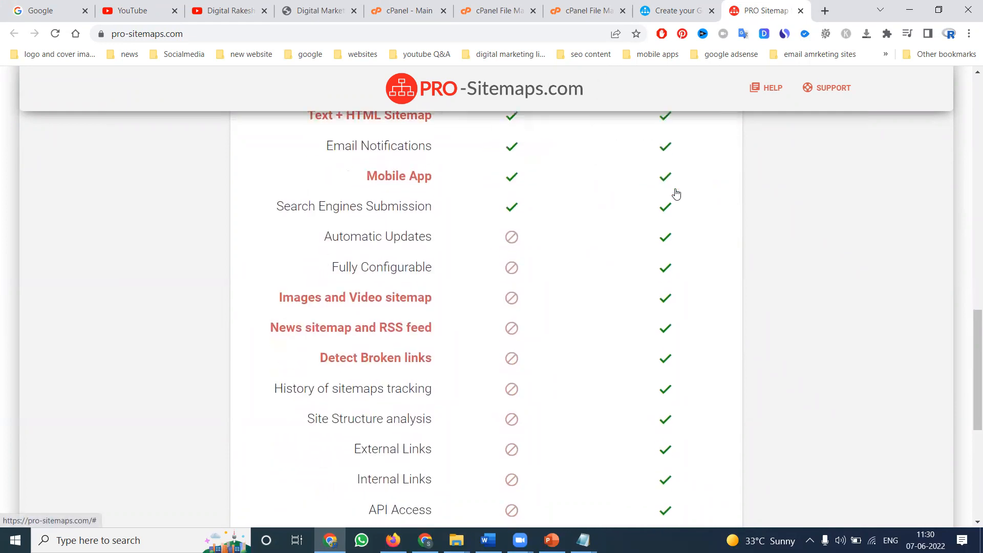
scroll("down", 3)
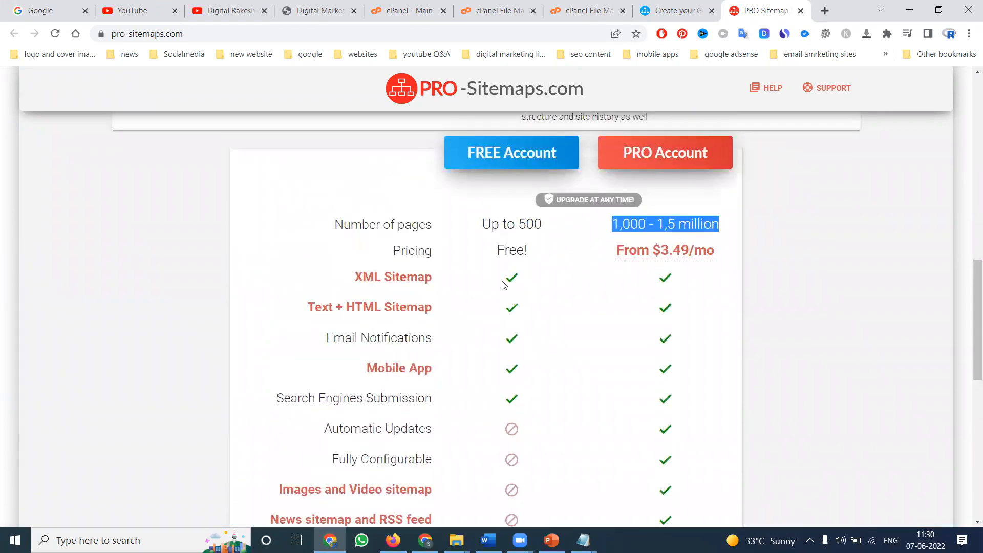
mouse_move(514, 324)
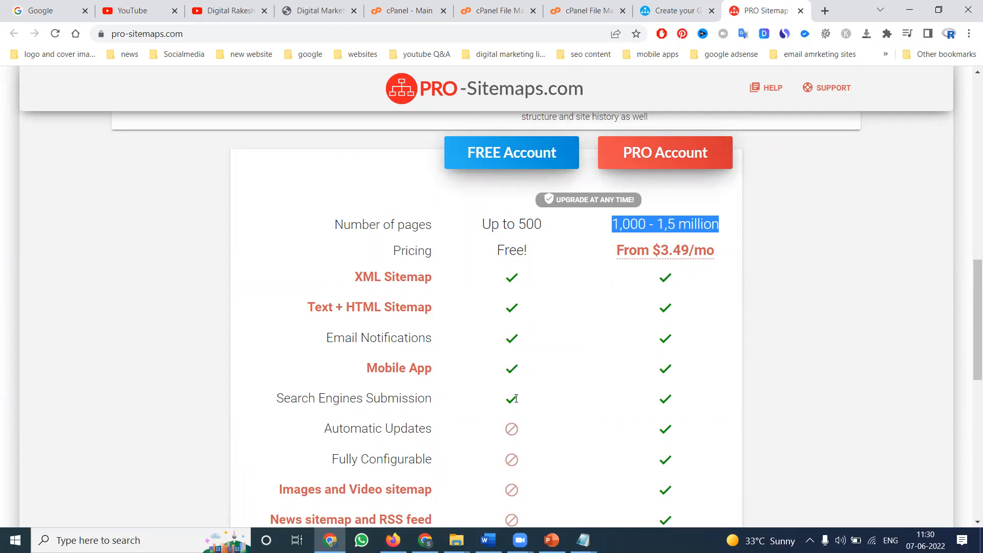
mouse_move(515, 426)
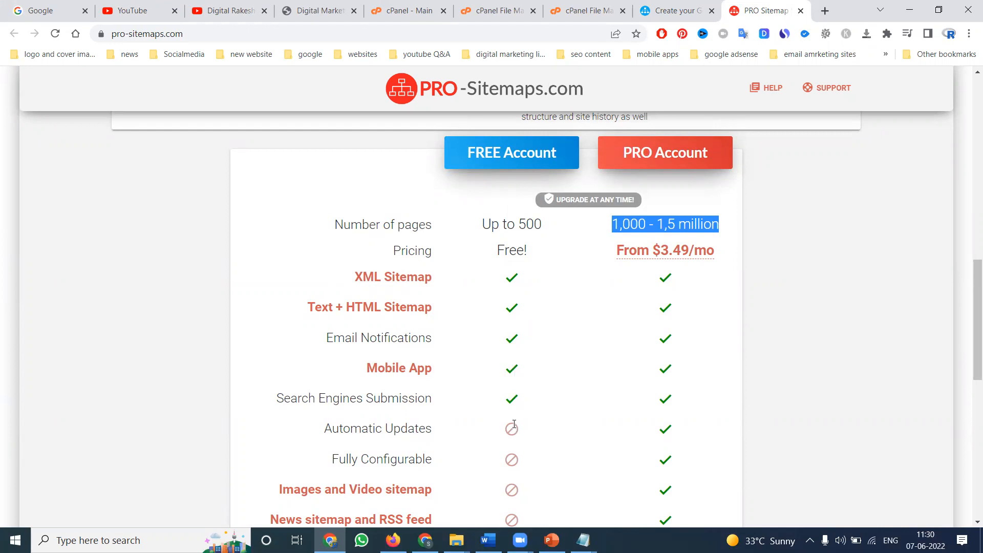
scroll("down", 3)
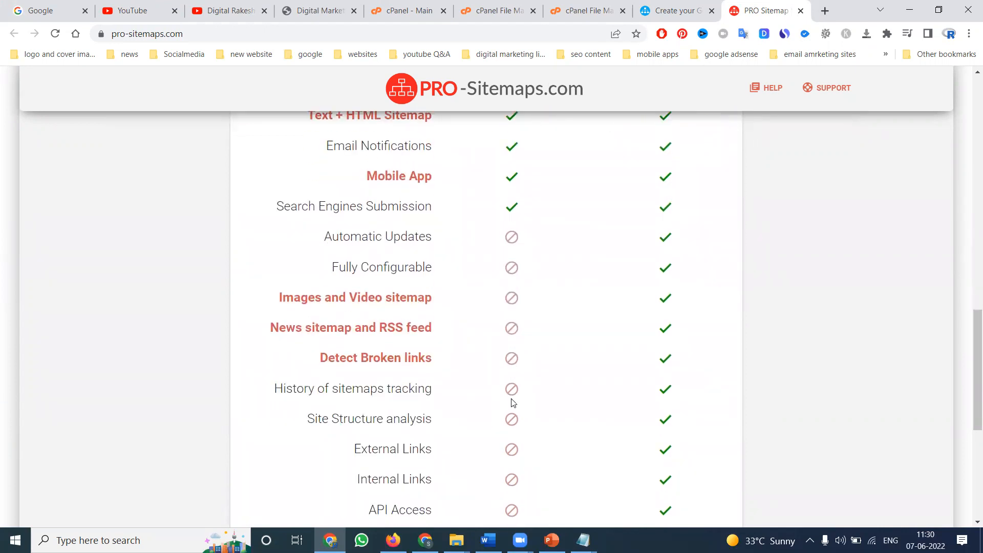
scroll("up", 3)
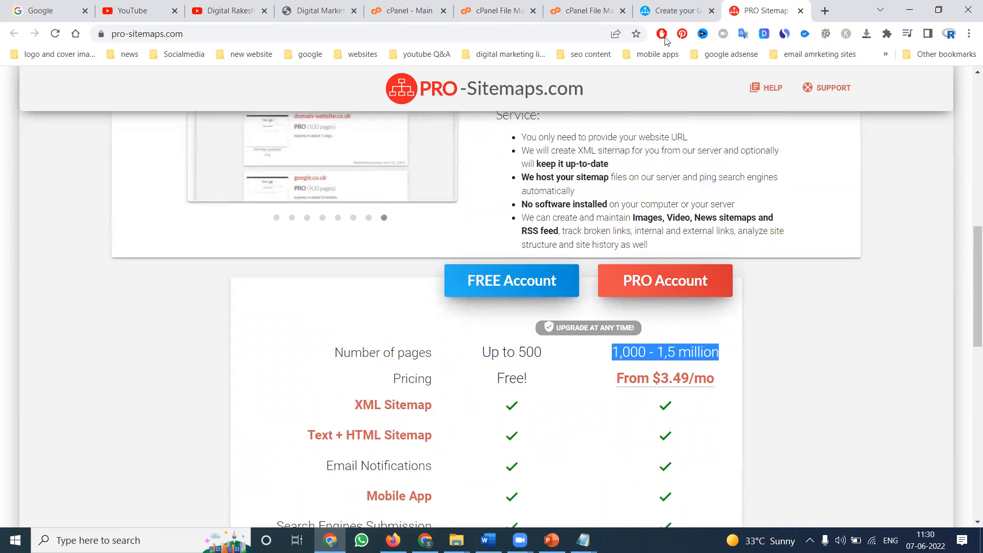
Step: Switch back to the XML-Sitemaps.com generator tab
left_click(679, 10)
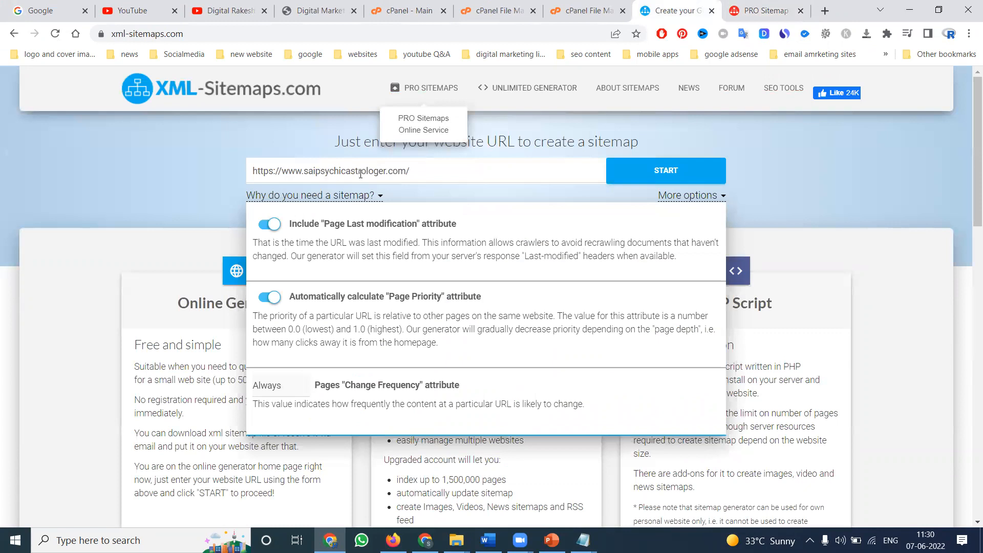
mouse_move(331, 232)
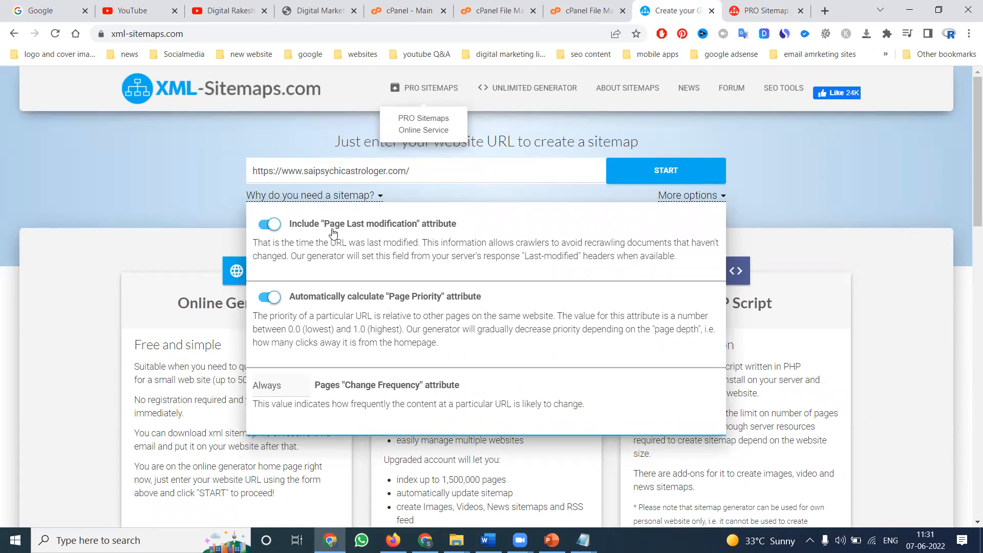
mouse_move(355, 248)
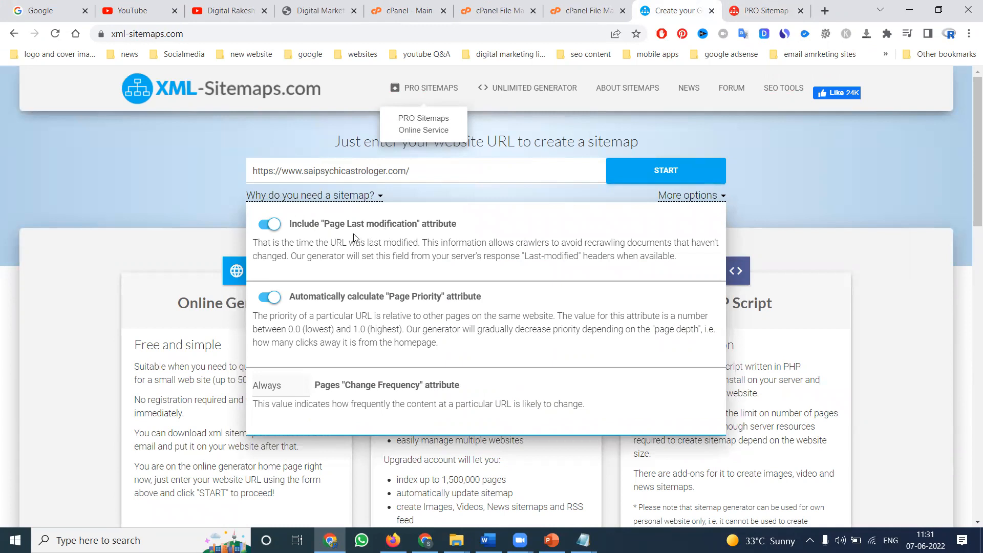
mouse_move(346, 311)
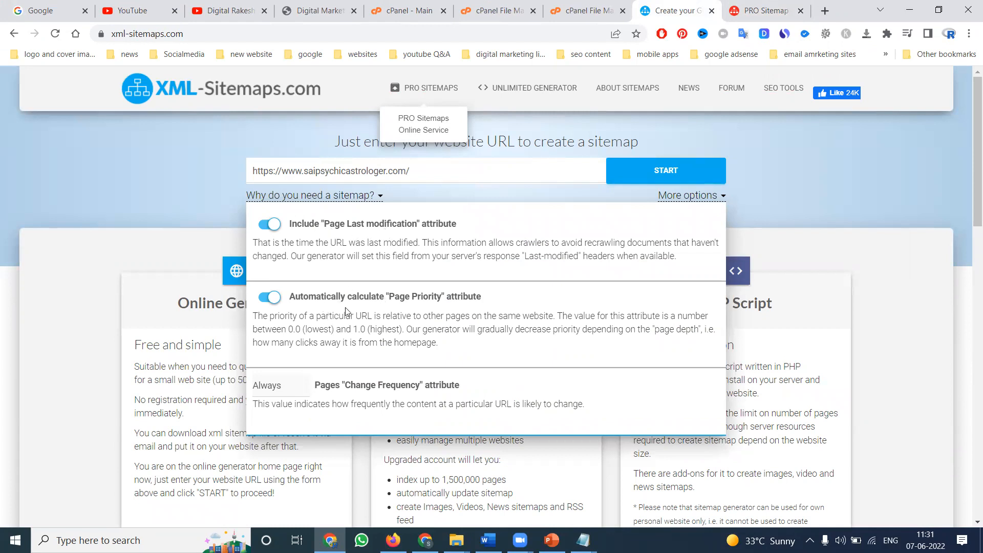
mouse_move(391, 321)
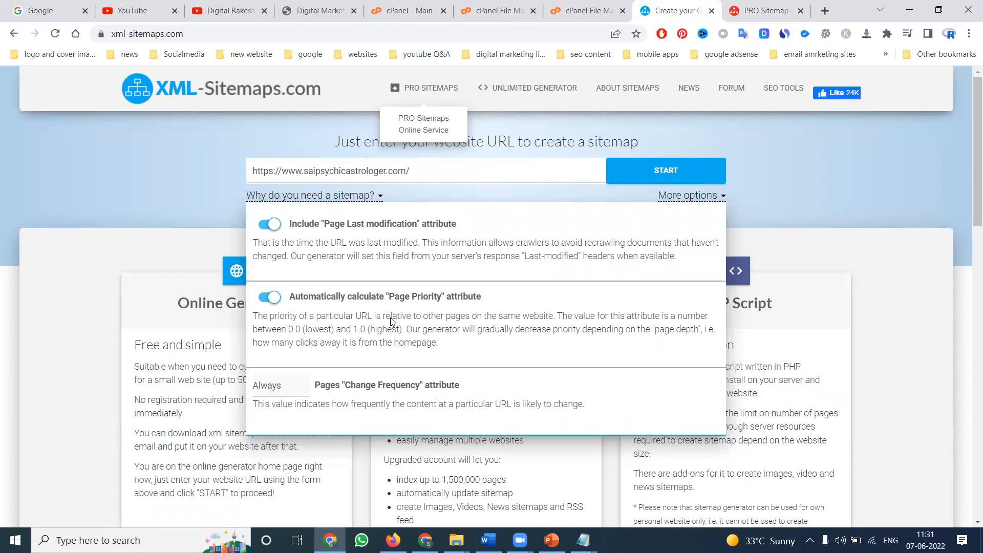
mouse_move(544, 326)
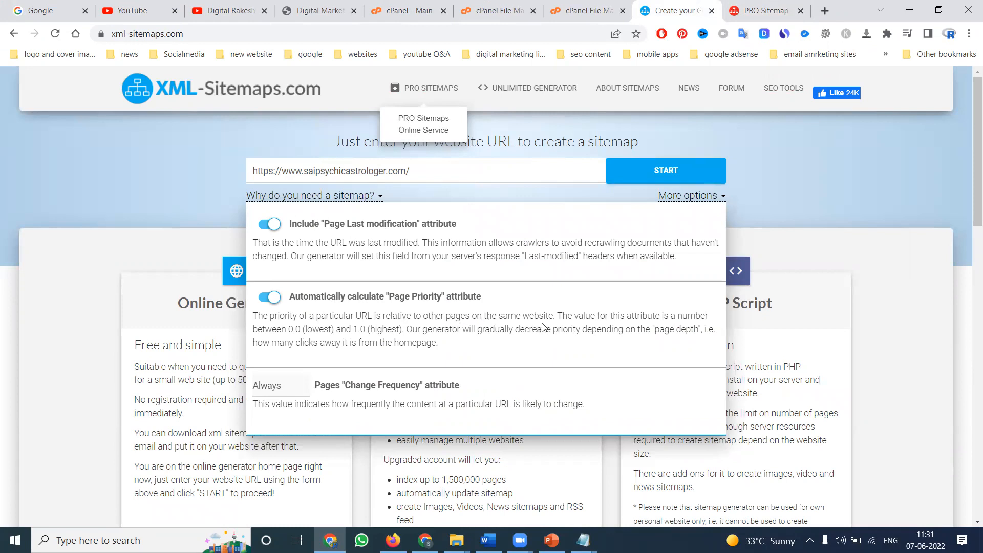
mouse_move(640, 322)
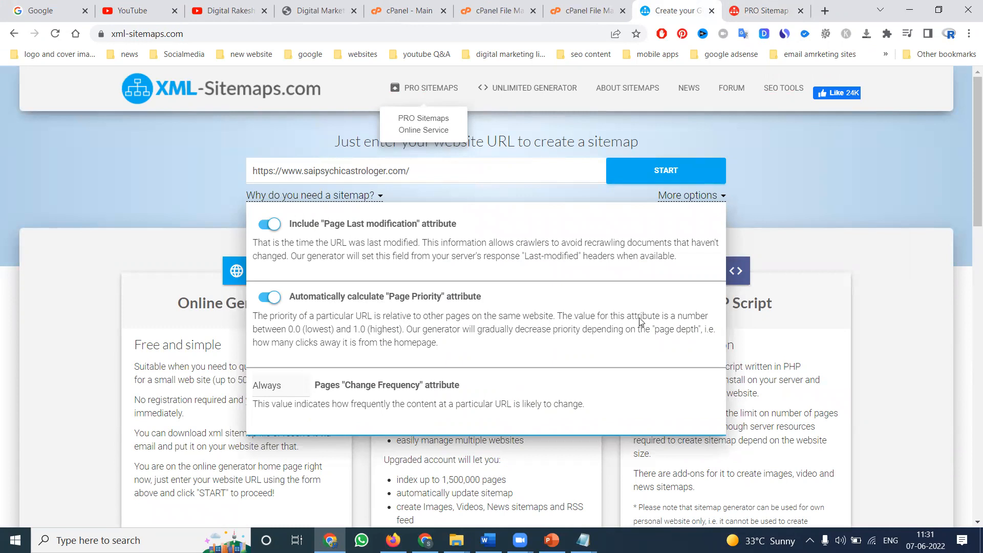
mouse_move(312, 339)
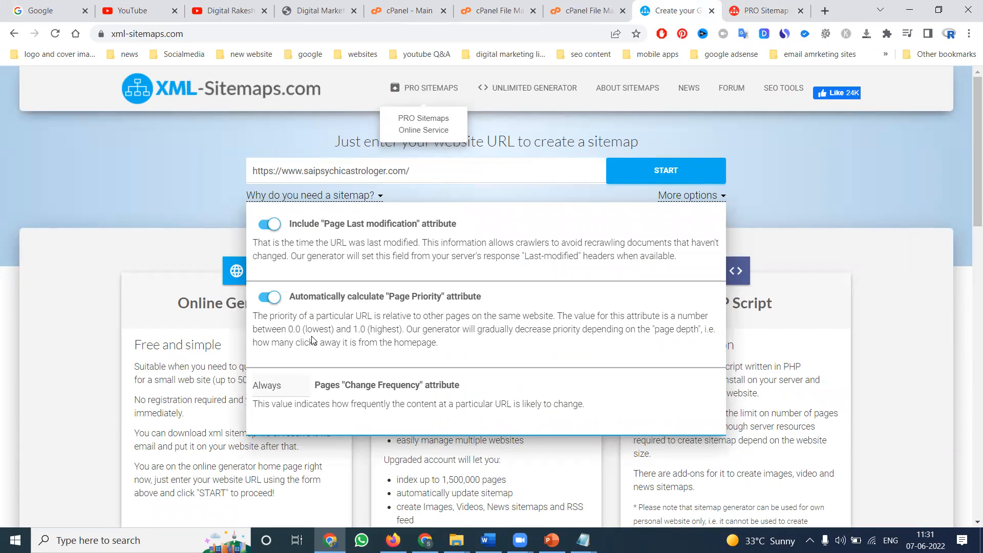
mouse_move(389, 331)
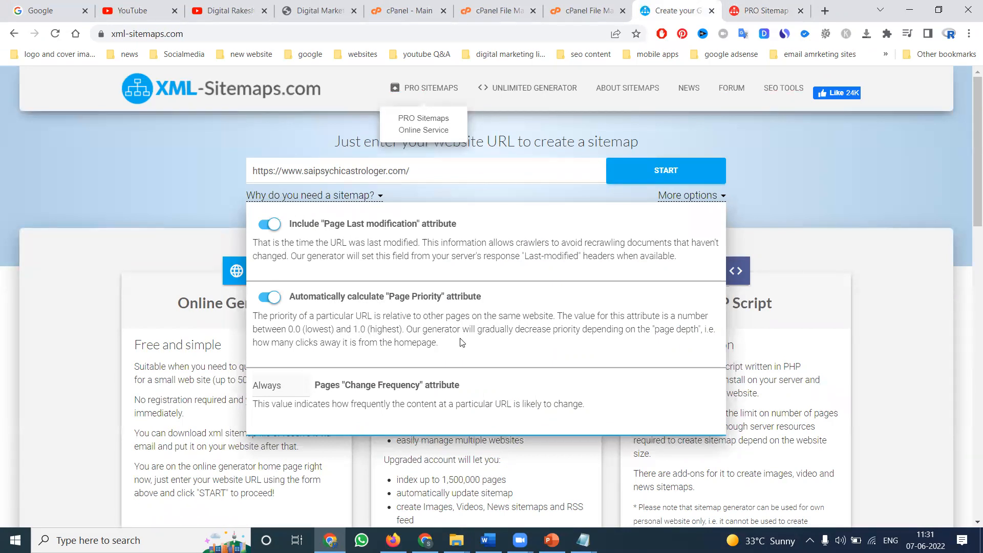
mouse_move(568, 343)
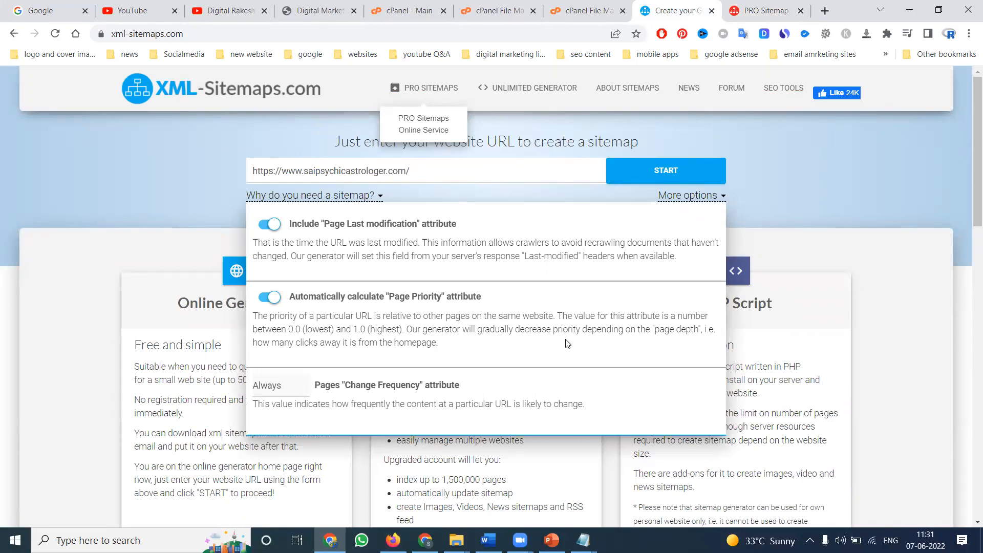
mouse_move(650, 339)
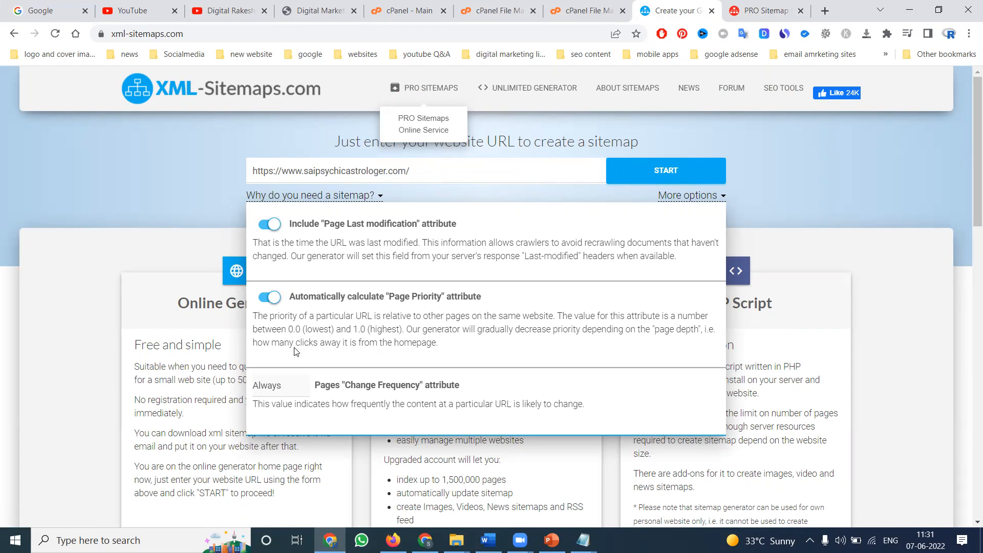
mouse_move(396, 351)
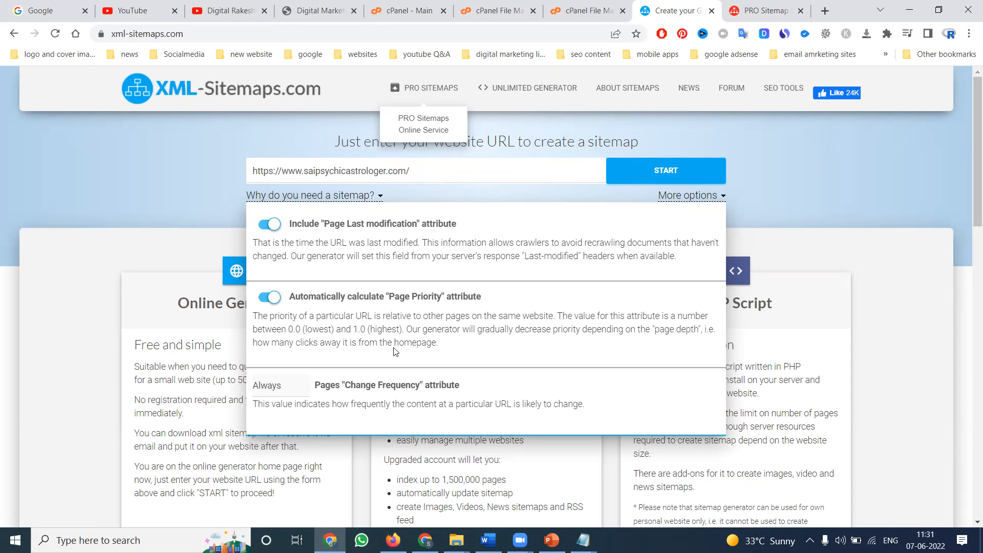
mouse_move(406, 352)
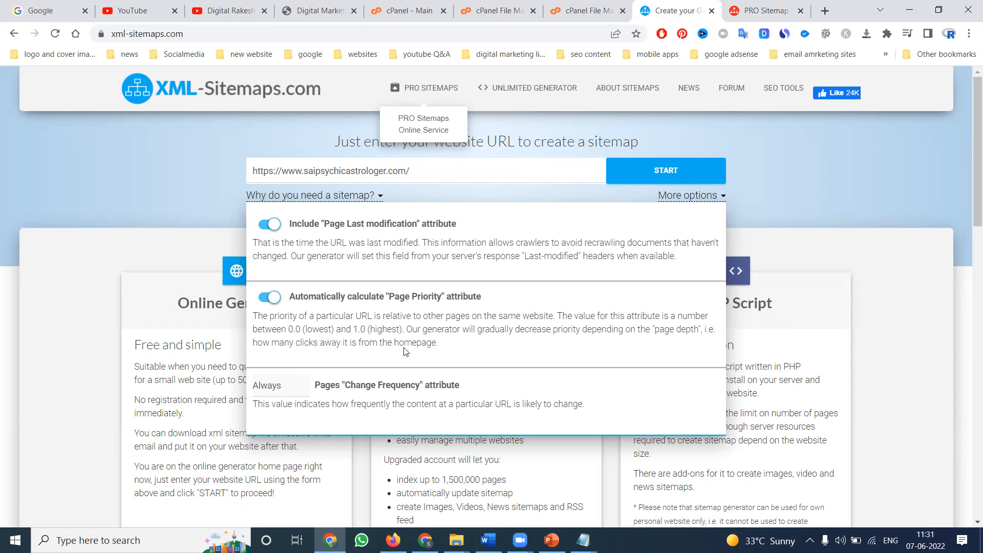
mouse_move(359, 347)
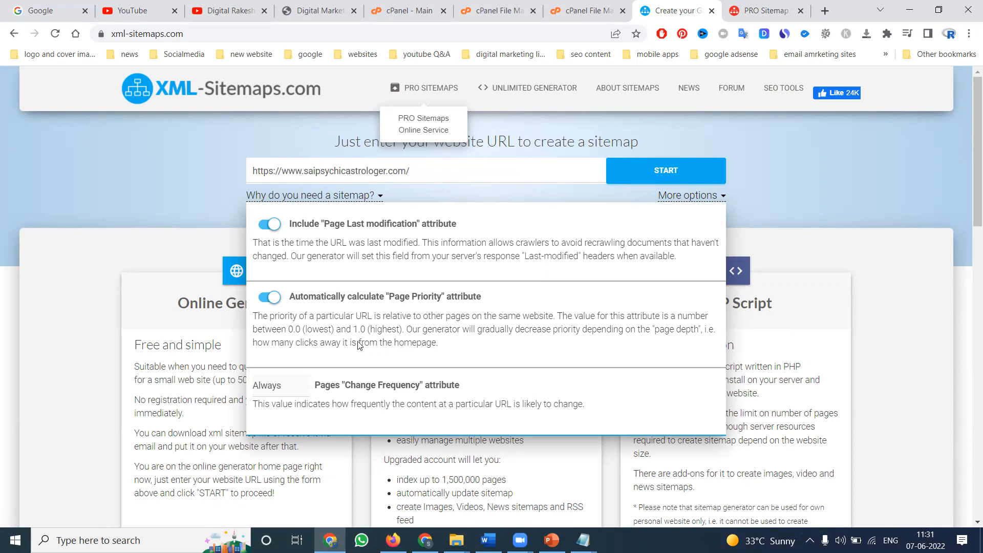
mouse_move(311, 385)
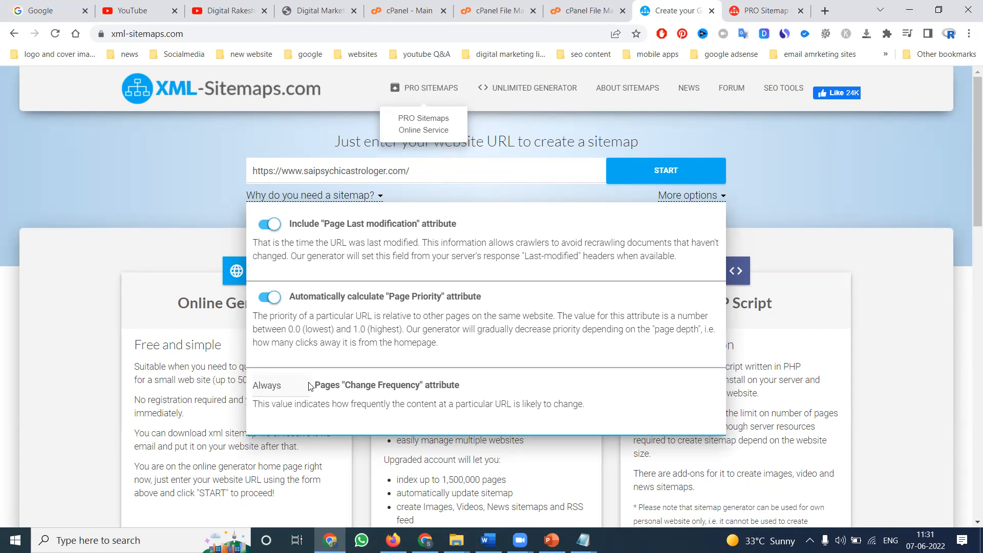
mouse_move(377, 392)
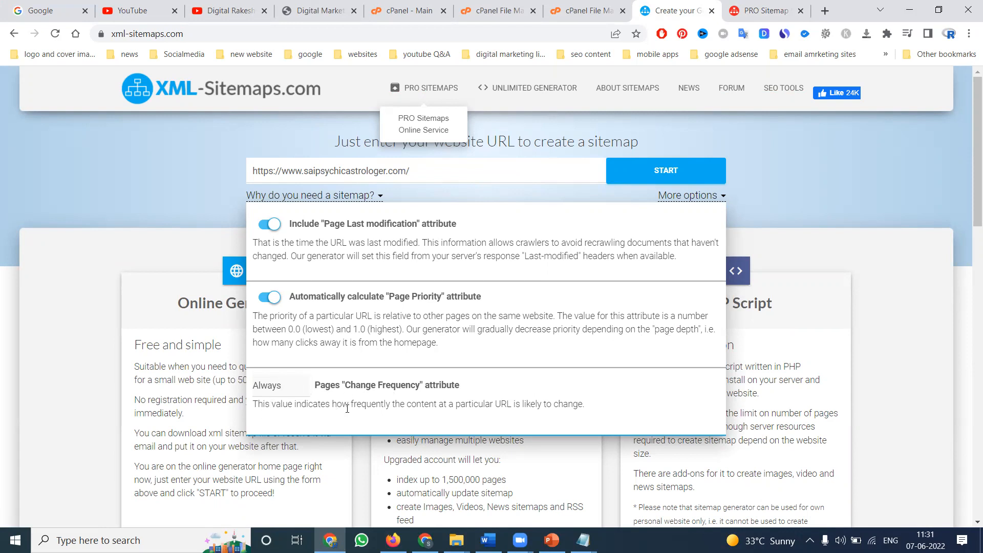
mouse_move(459, 415)
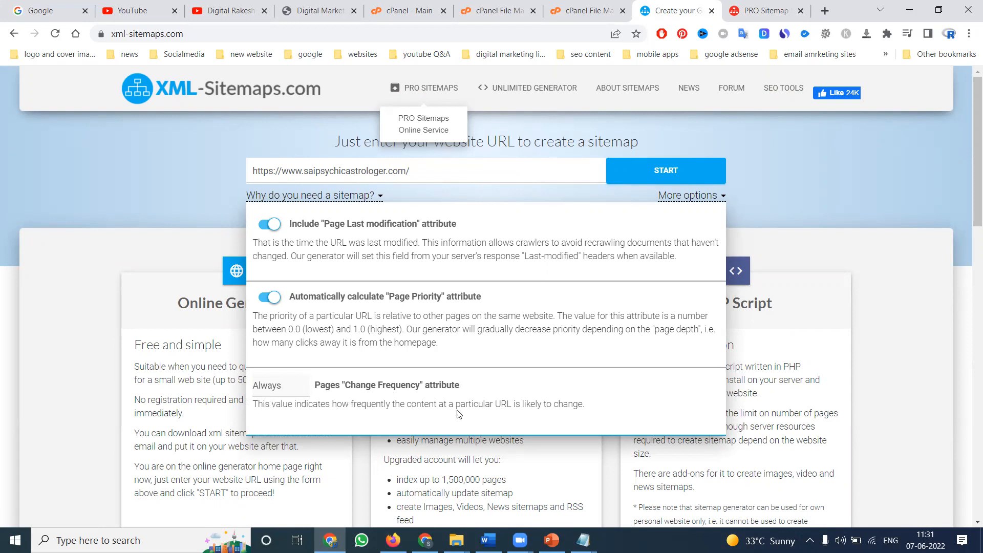
mouse_move(563, 420)
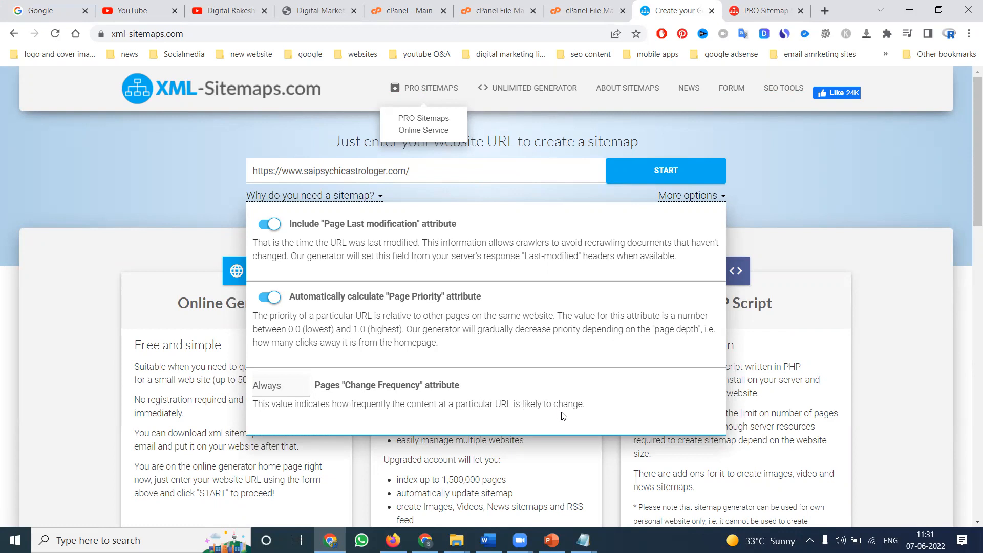
mouse_move(565, 414)
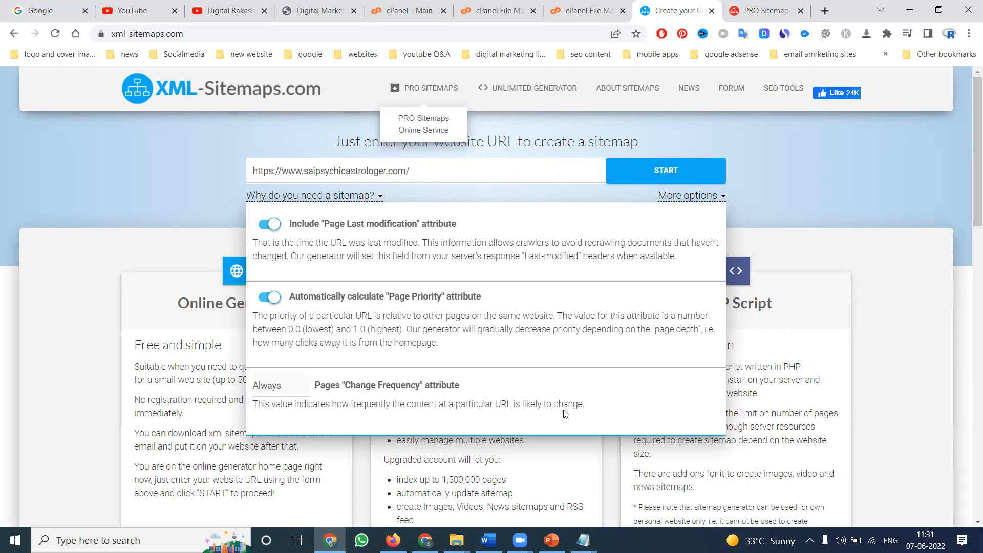
left_click(279, 385)
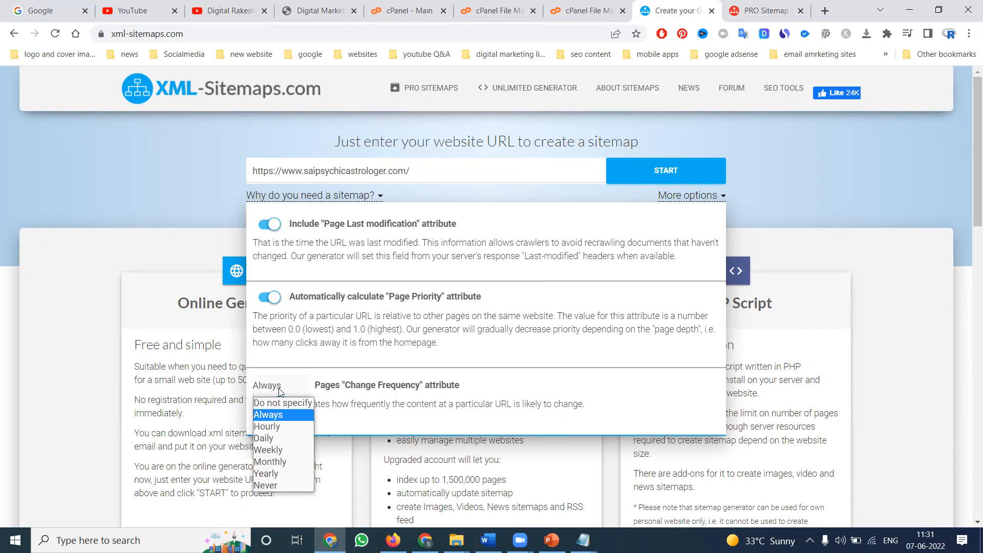
mouse_move(280, 446)
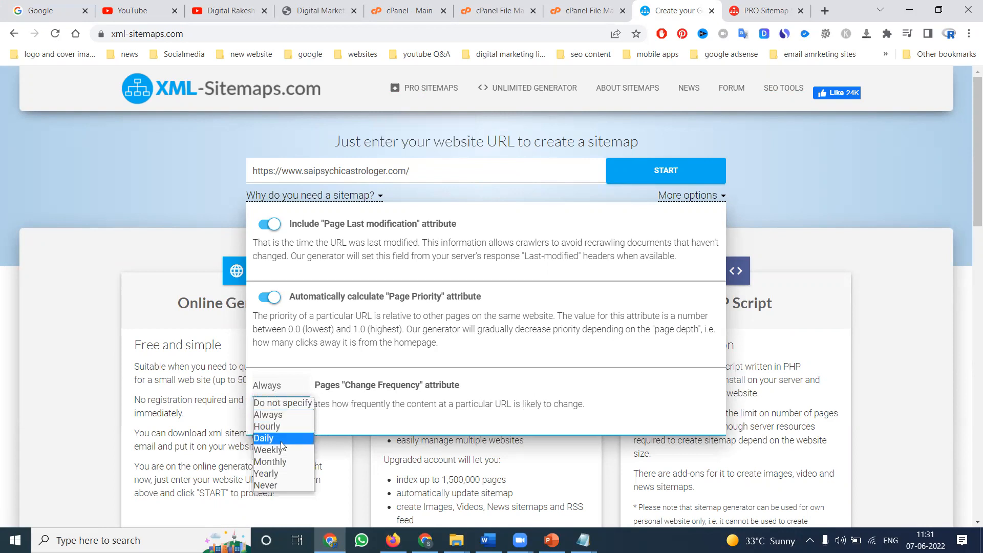
left_click(266, 486)
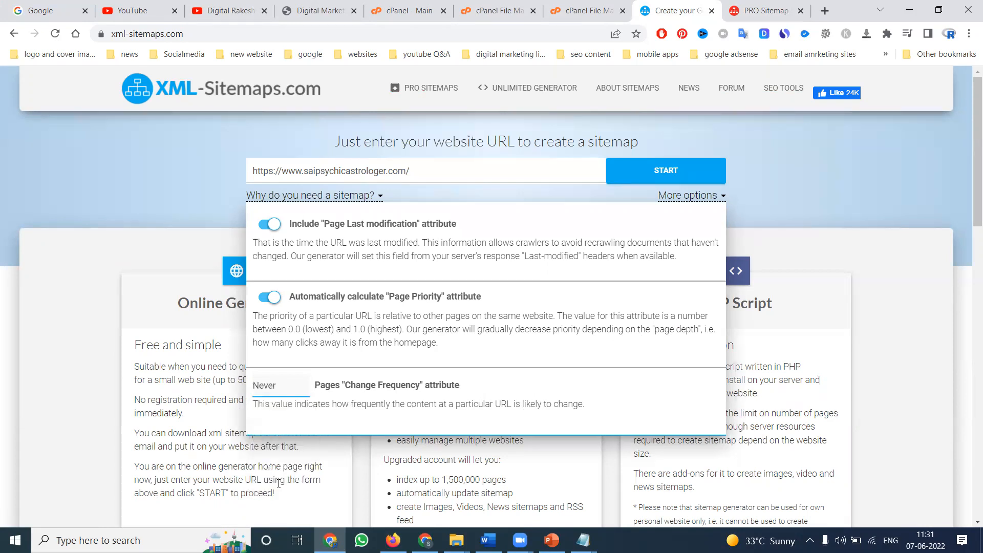
left_click(280, 385)
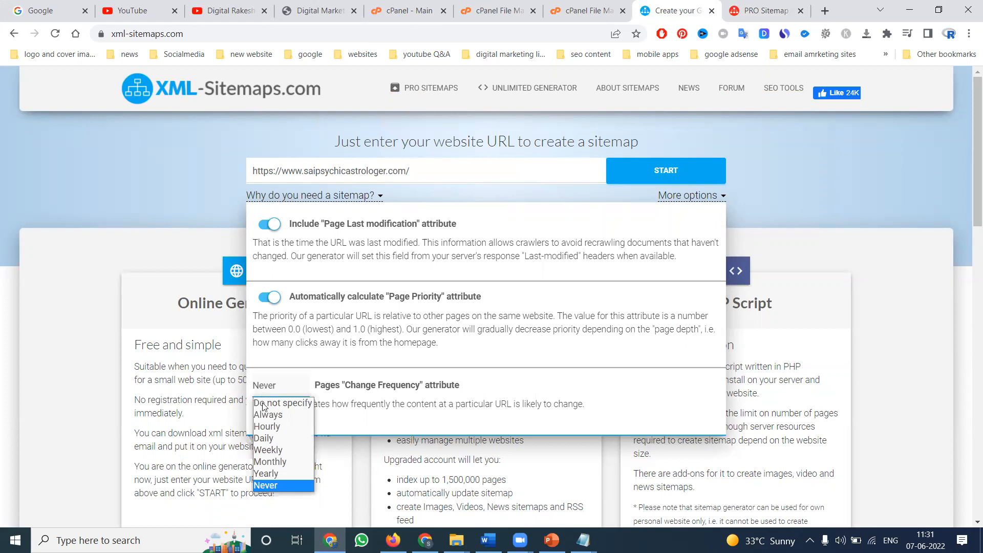
left_click(268, 415)
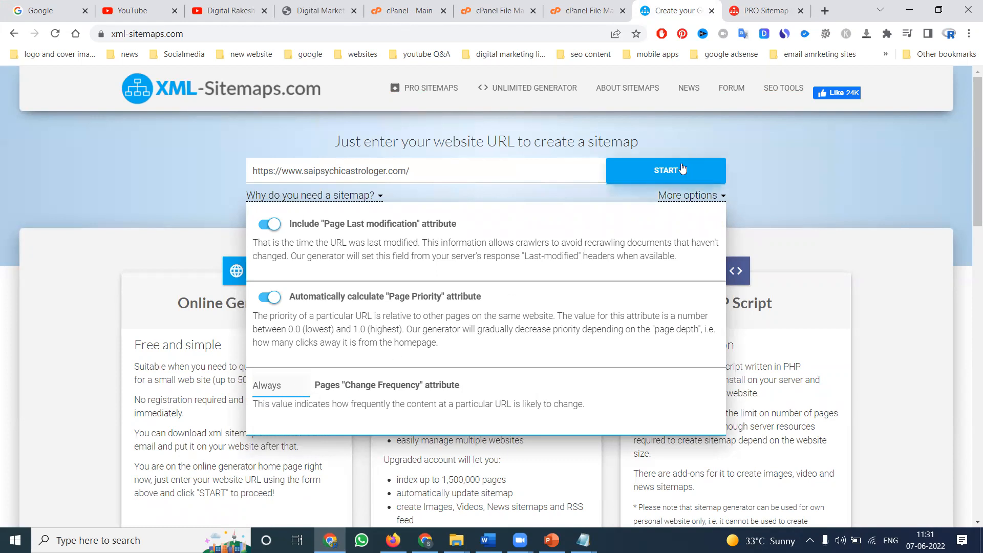
Step: Crawl saipsychicastrologer.com, download the generated sitemap.xml, and switch to the cPanel tab
left_click(667, 170)
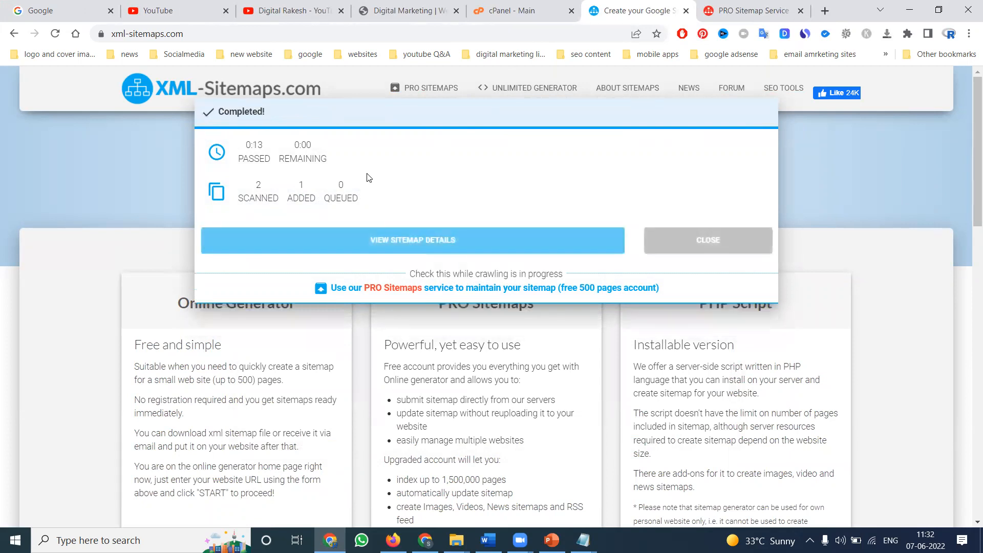
left_click(390, 239)
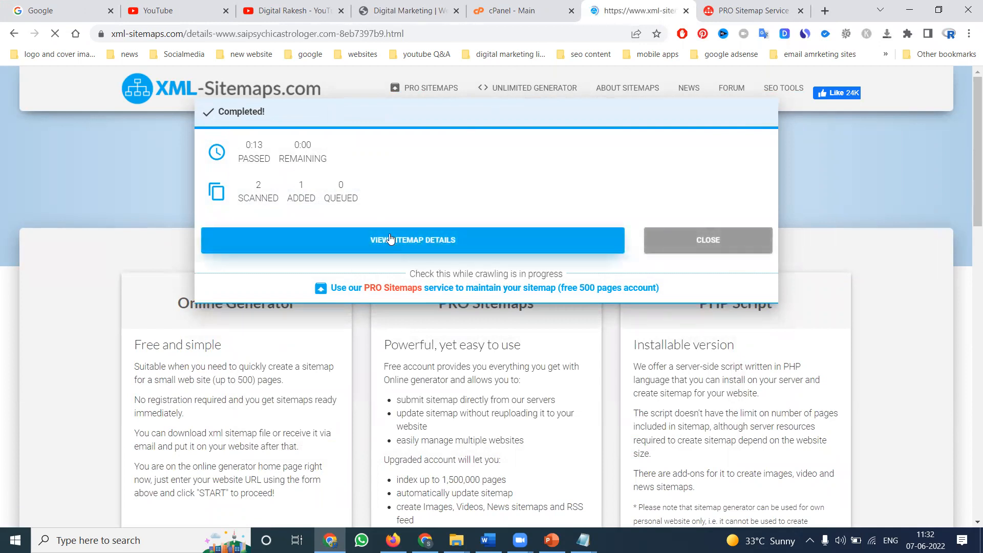
left_click(390, 240)
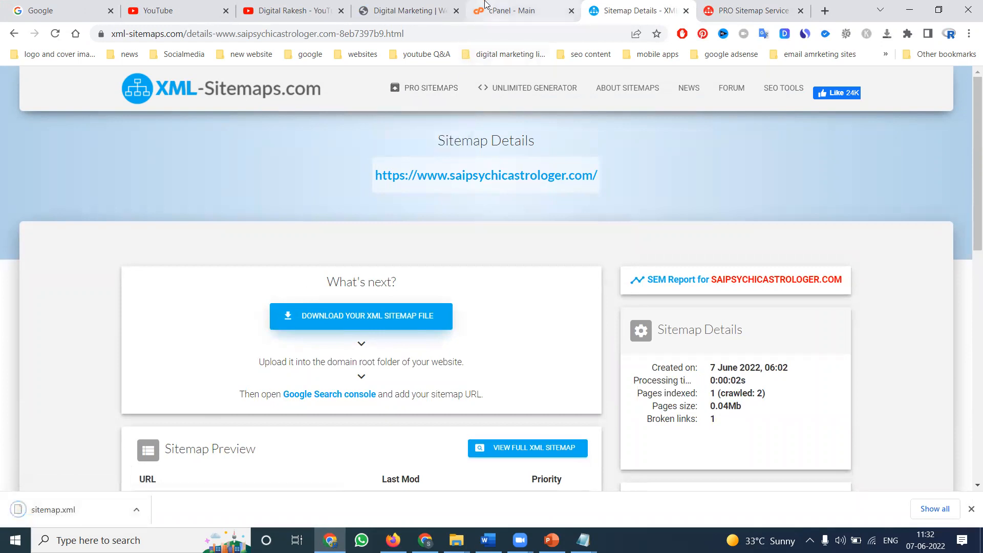
left_click(513, 10)
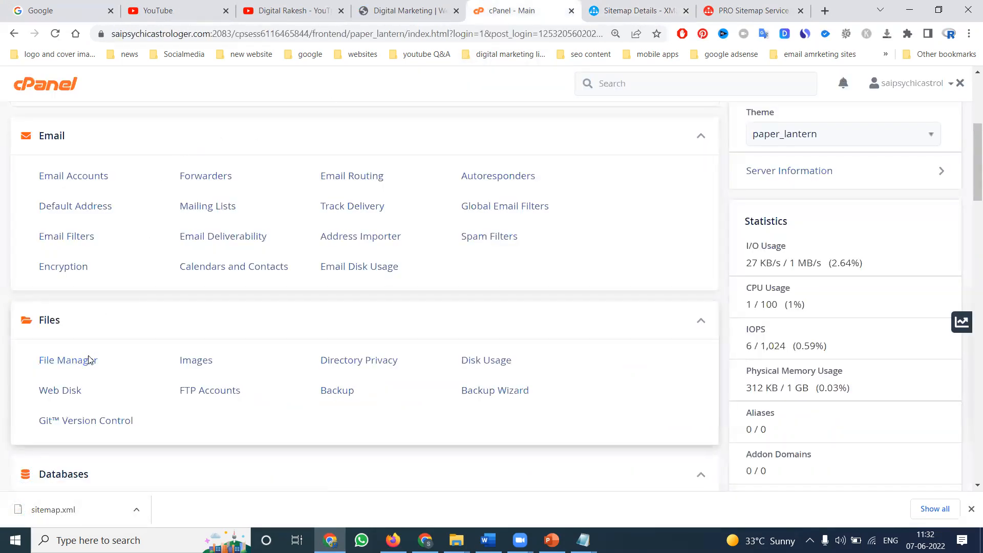
Step: In File Manager's public_html, delete the old sitemap.xml and begin an upload
left_click(61, 360)
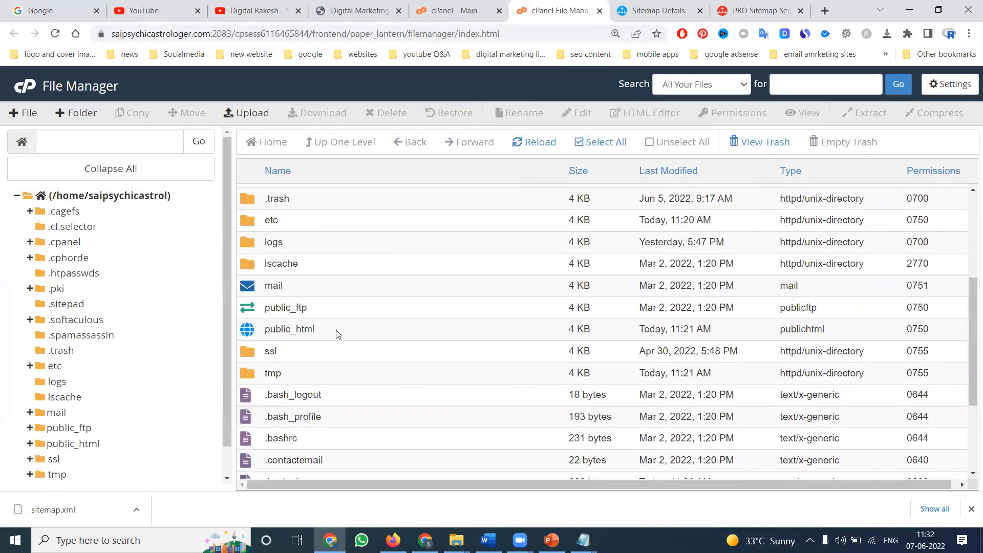
double_click(289, 329)
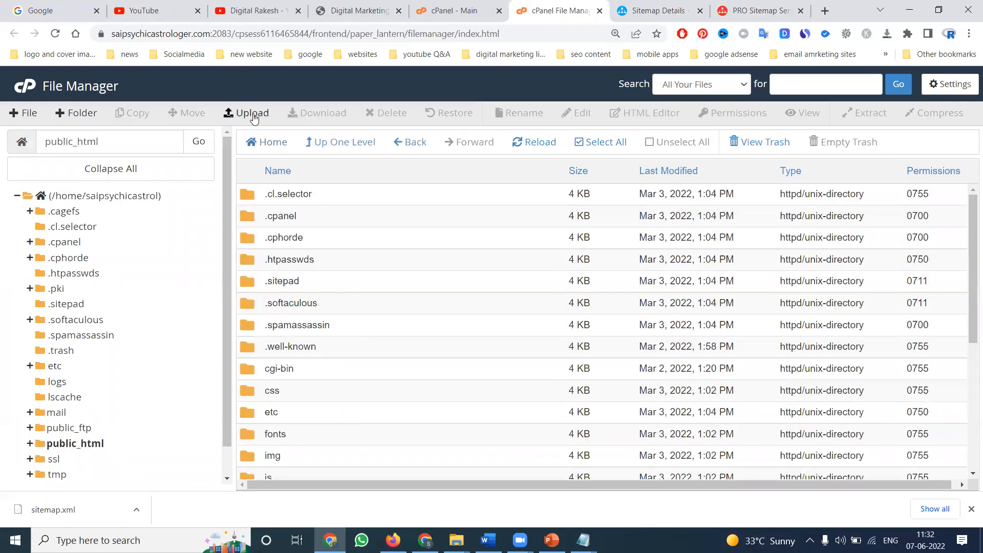
left_click(251, 113)
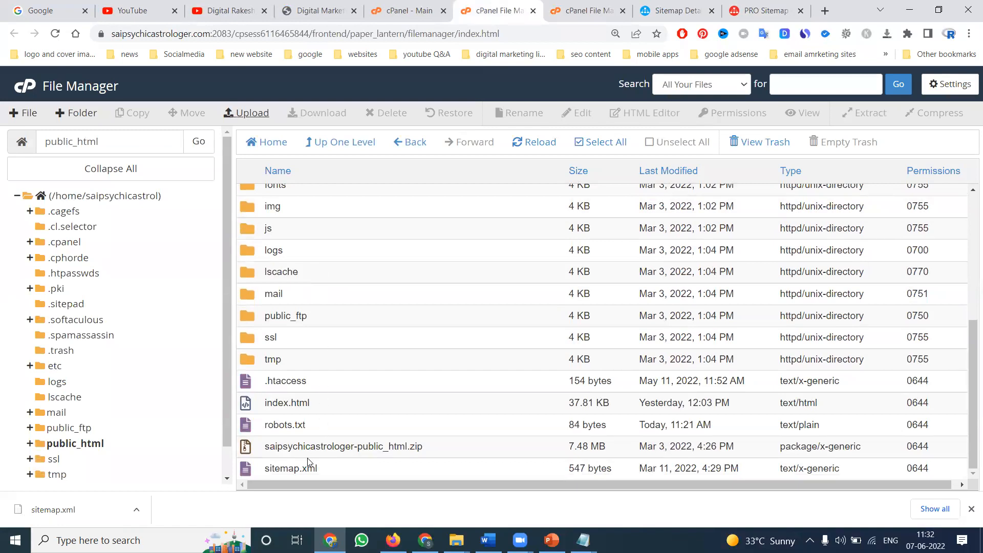
right_click(291, 468)
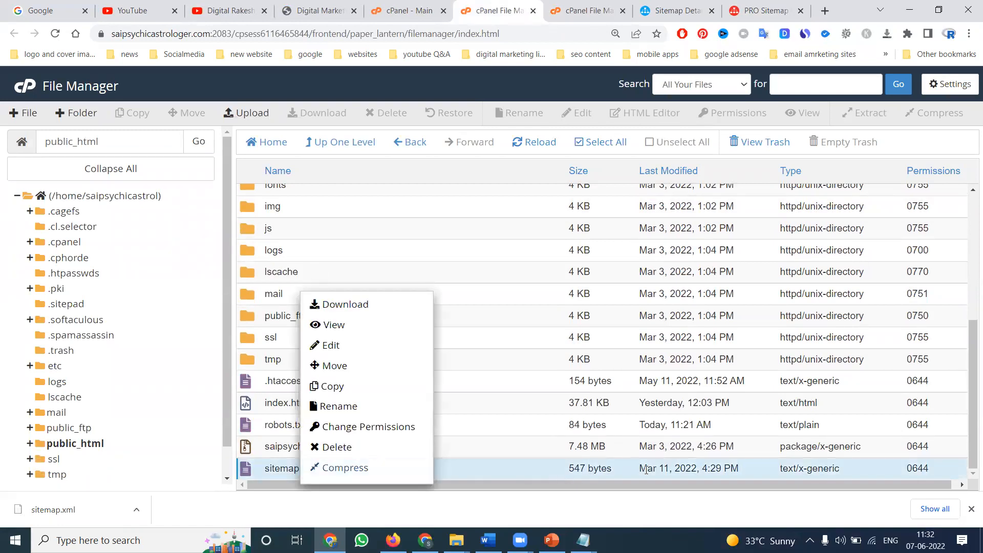
left_click(331, 447)
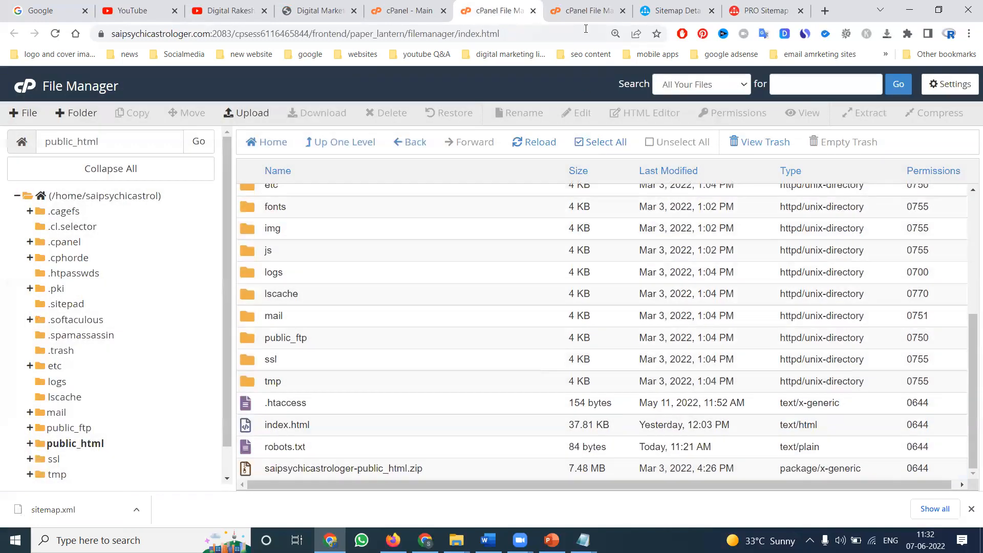
left_click(245, 112)
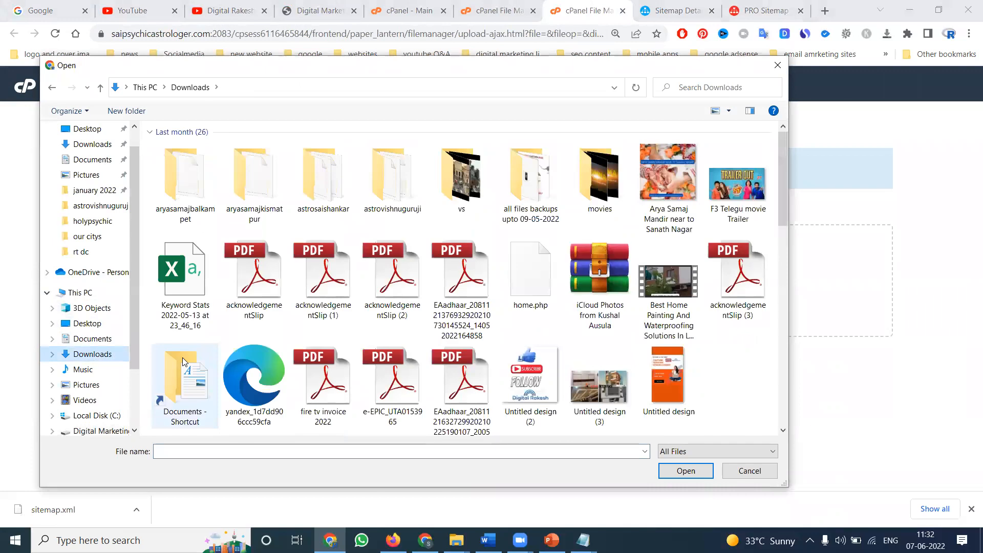
Step: Upload the new sitemap.xml into public_html, check the listing, then switch to the live site
left_click(686, 471)
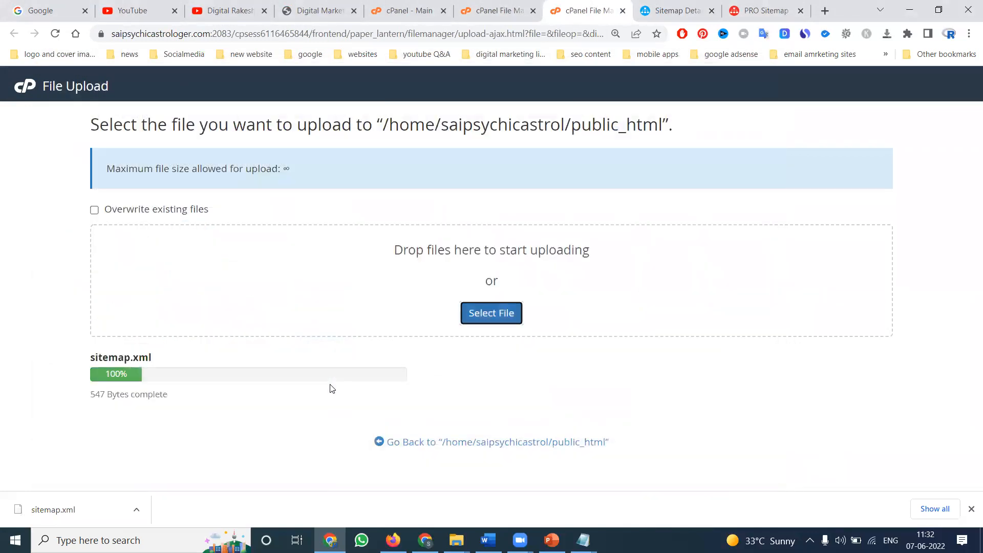
left_click(497, 442)
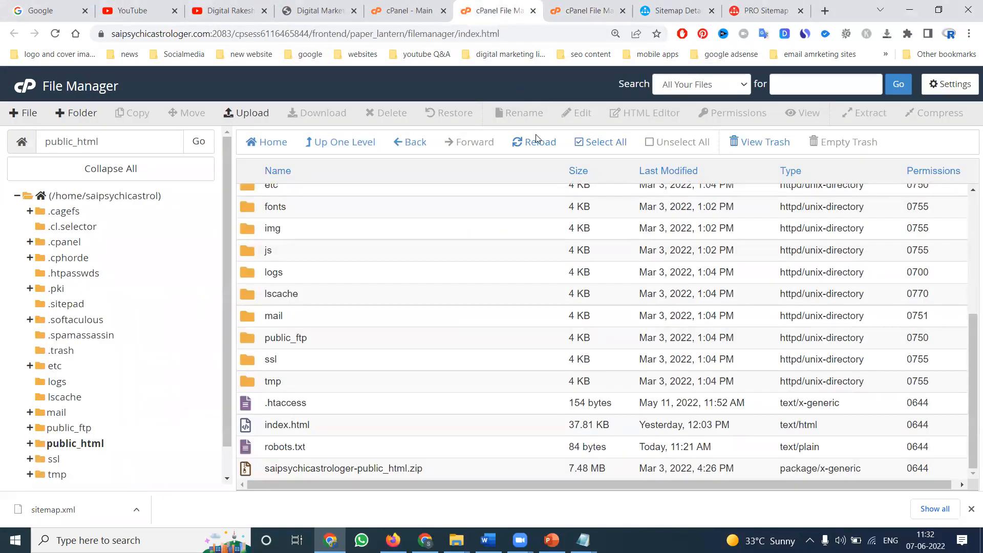
scroll("down", 3)
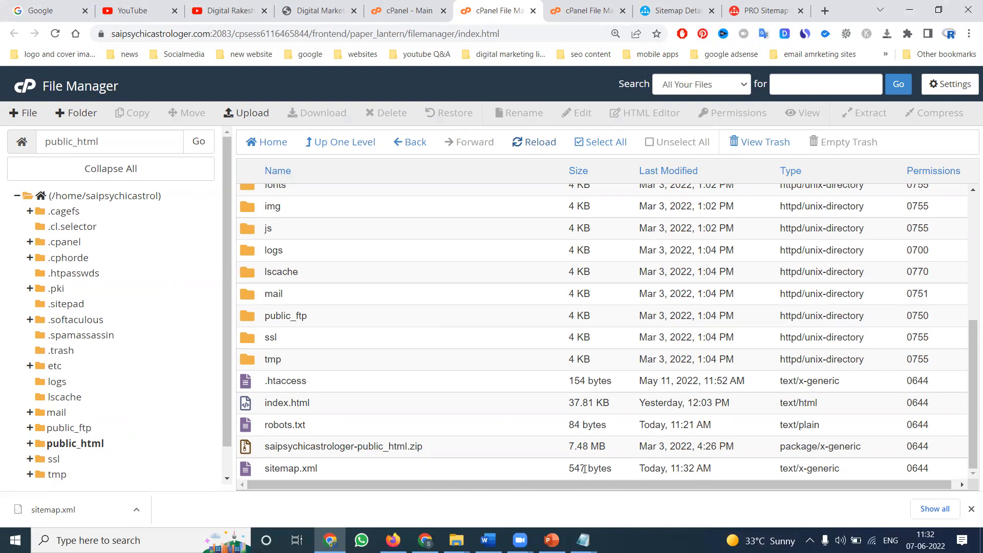
left_click(317, 11)
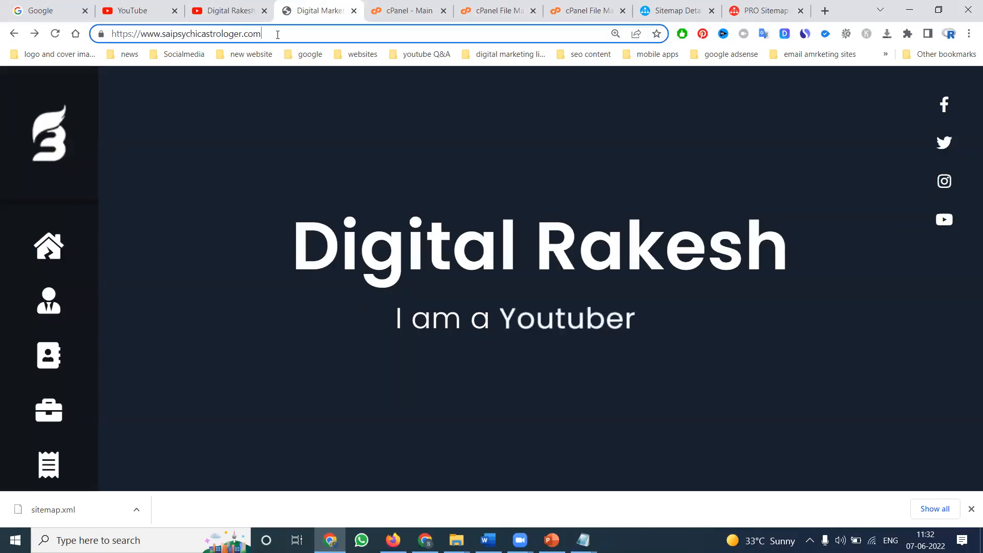
Step: Load saipsychicastrologer.com/sitemap.xml and highlight the homepage's 2022-06-06 lastmod date
type("/sitemap.xm")
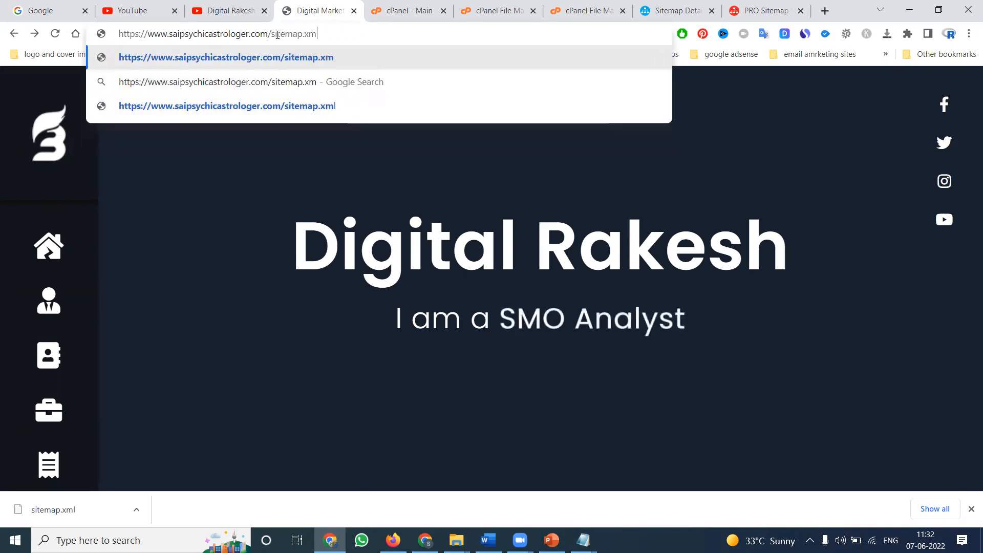
key("Enter")
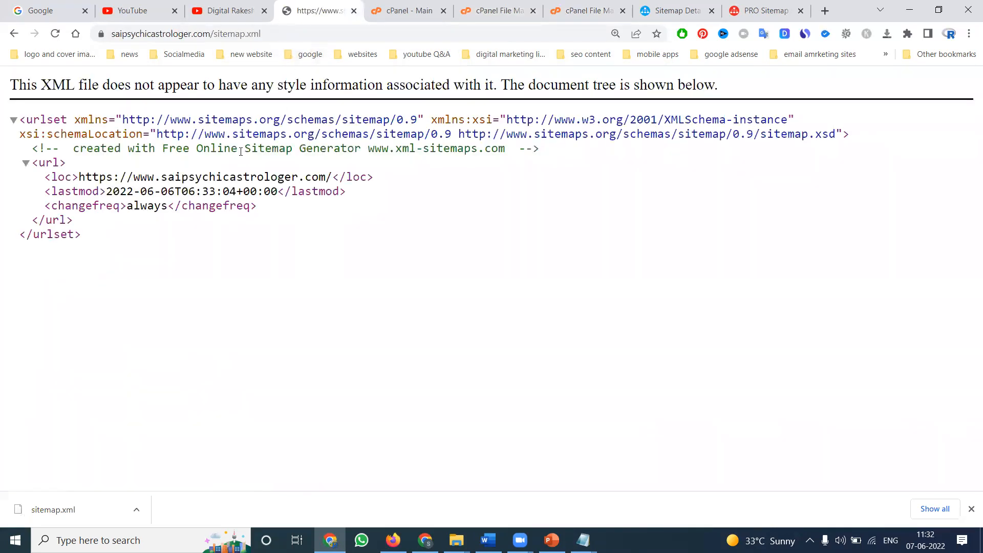
left_click_drag(133, 191, 175, 191)
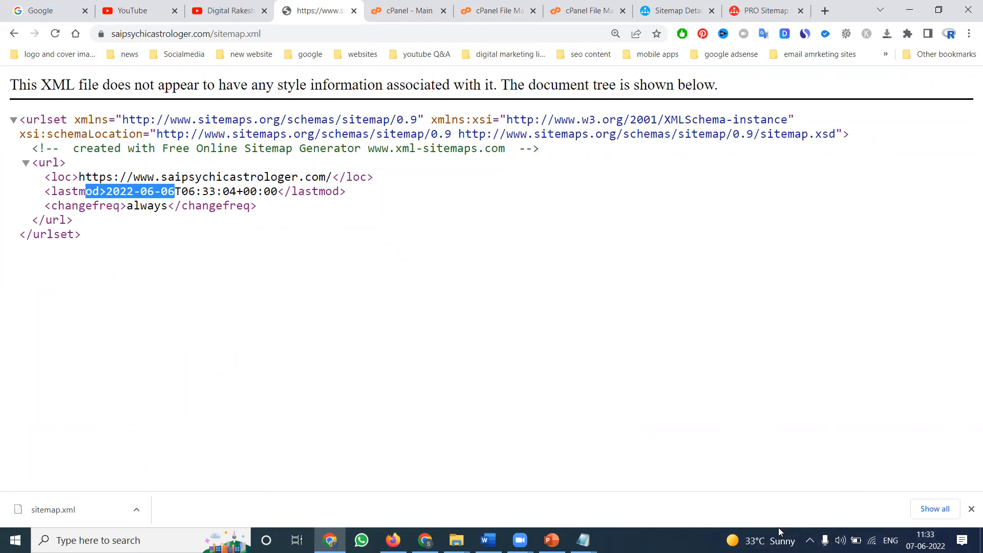
left_click(454, 222)
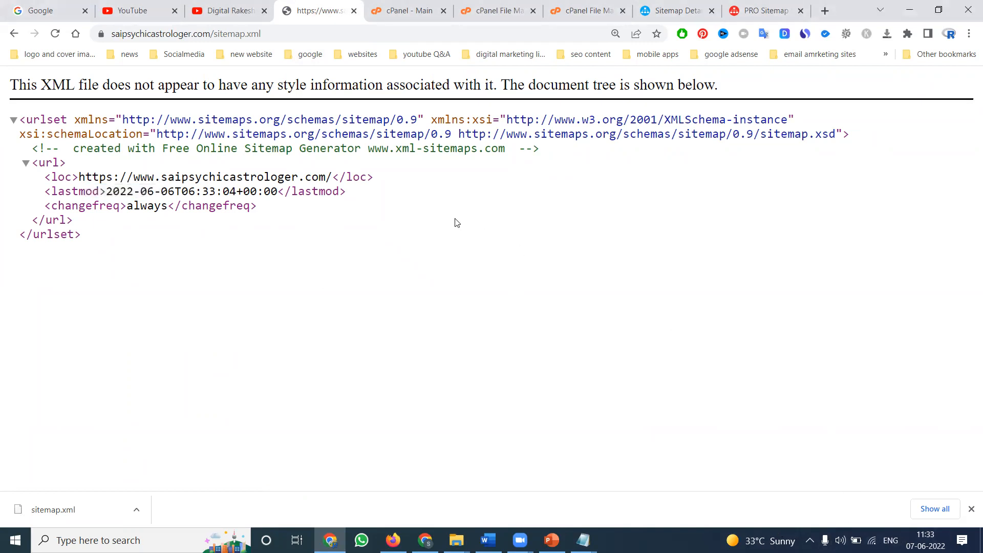
mouse_move(456, 237)
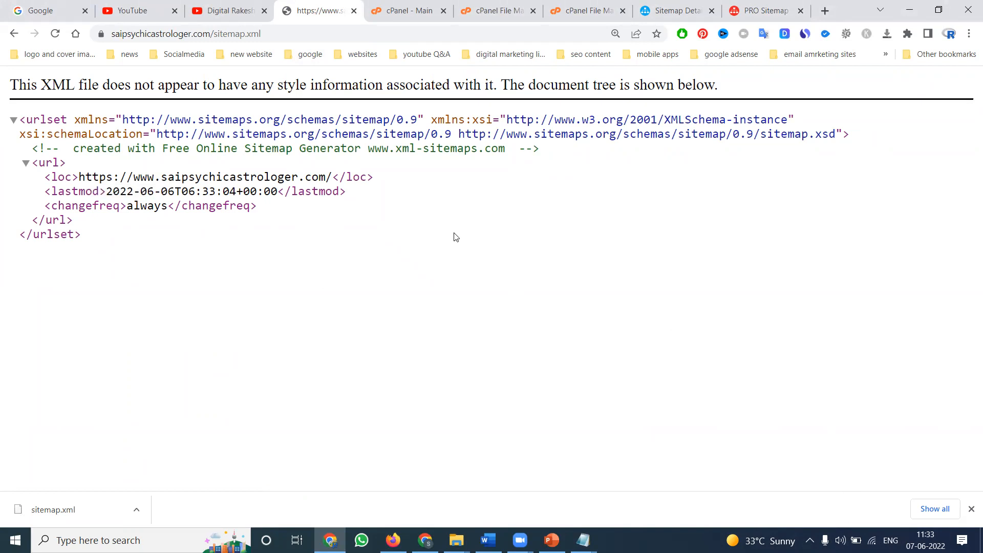
mouse_move(467, 231)
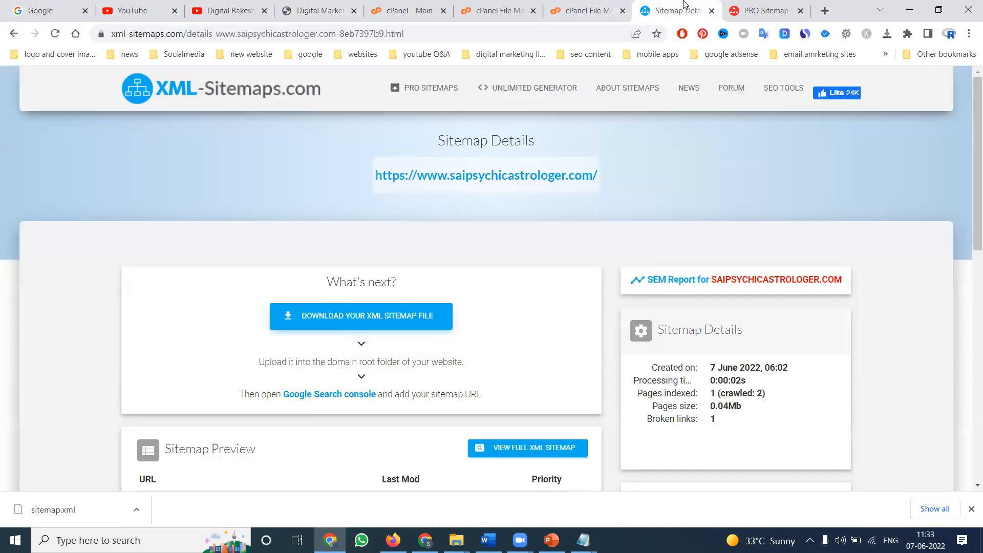
mouse_move(696, 508)
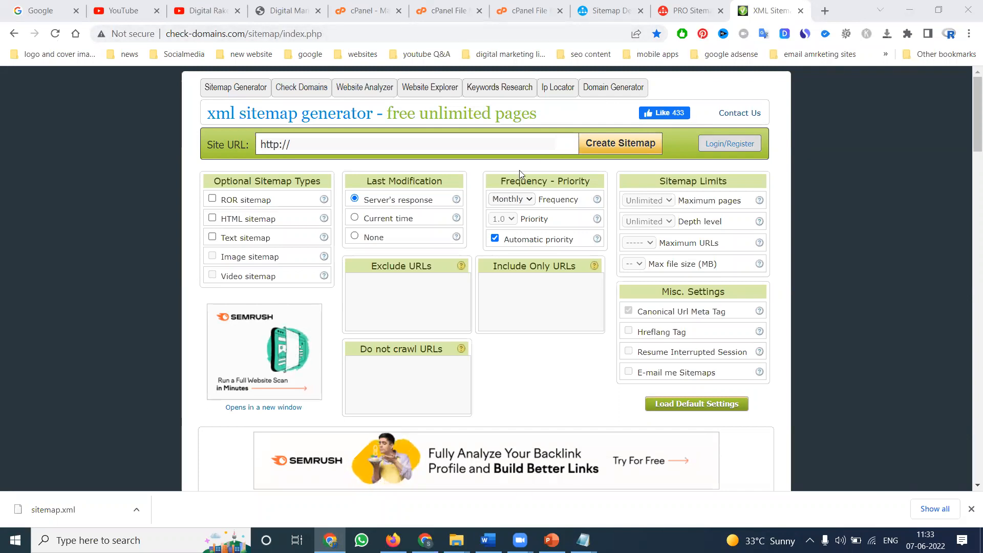
mouse_move(380, 196)
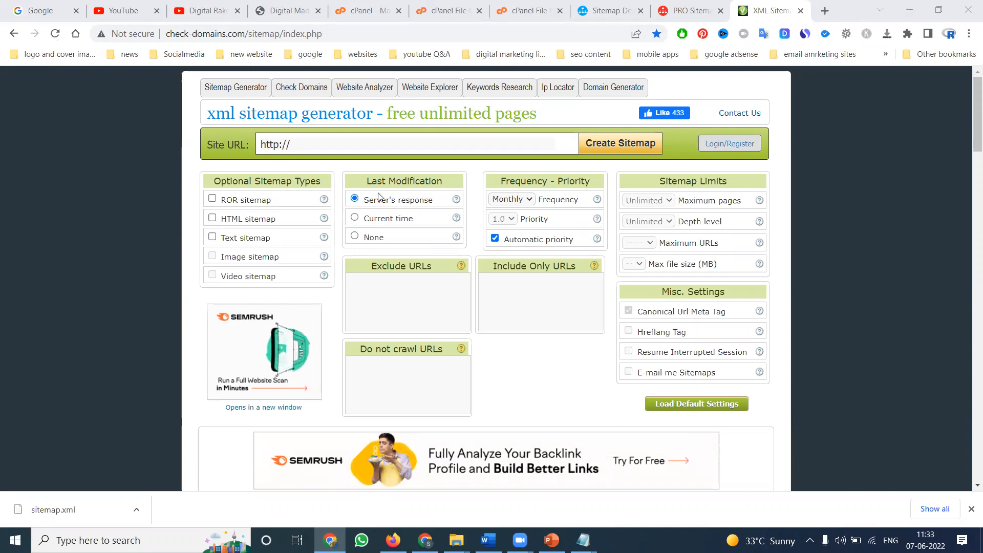
mouse_move(408, 200)
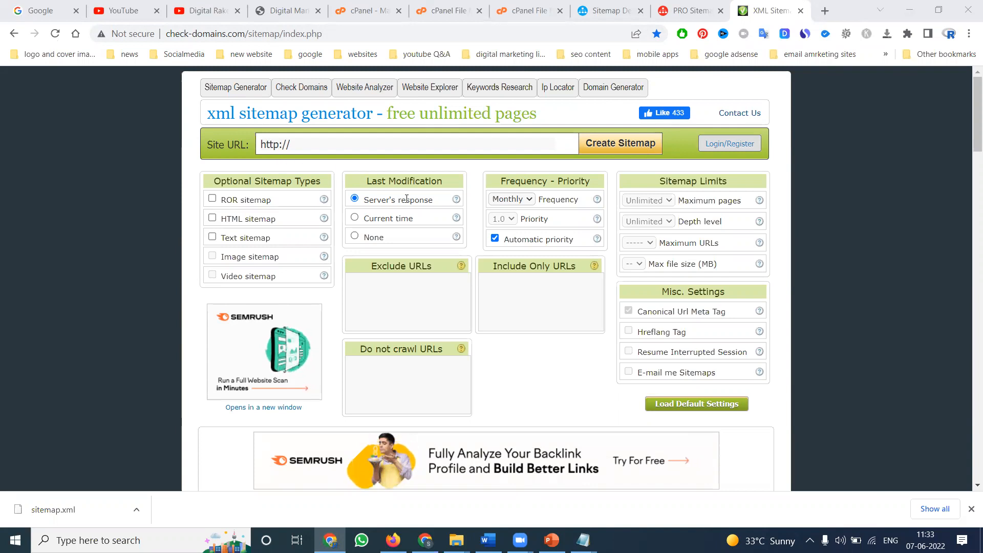
Step: Load nimtools.com, scroll to Website Management Tools, dismiss the ad, and pick XML Sitemap Generator
left_click(826, 10)
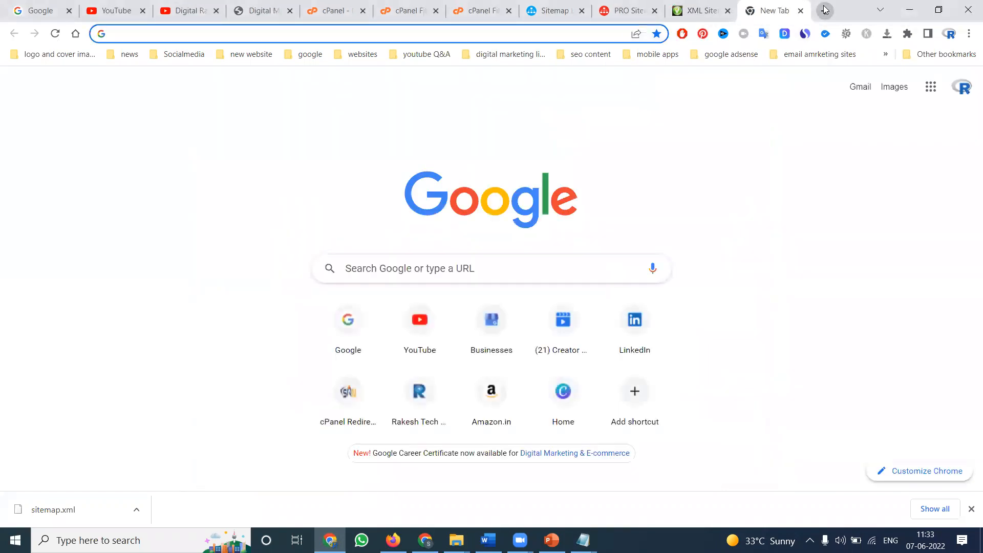
type("nimtools.com")
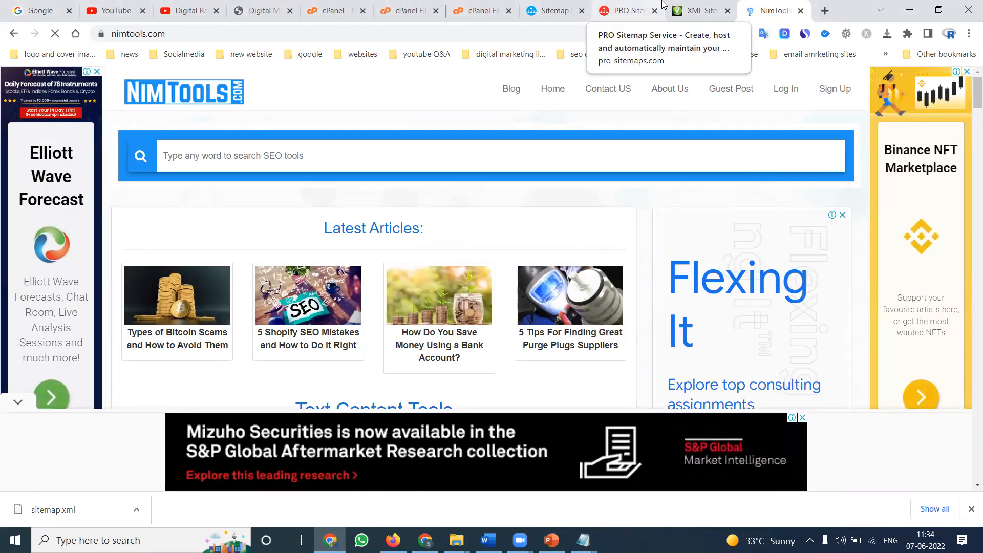
scroll("down", 3)
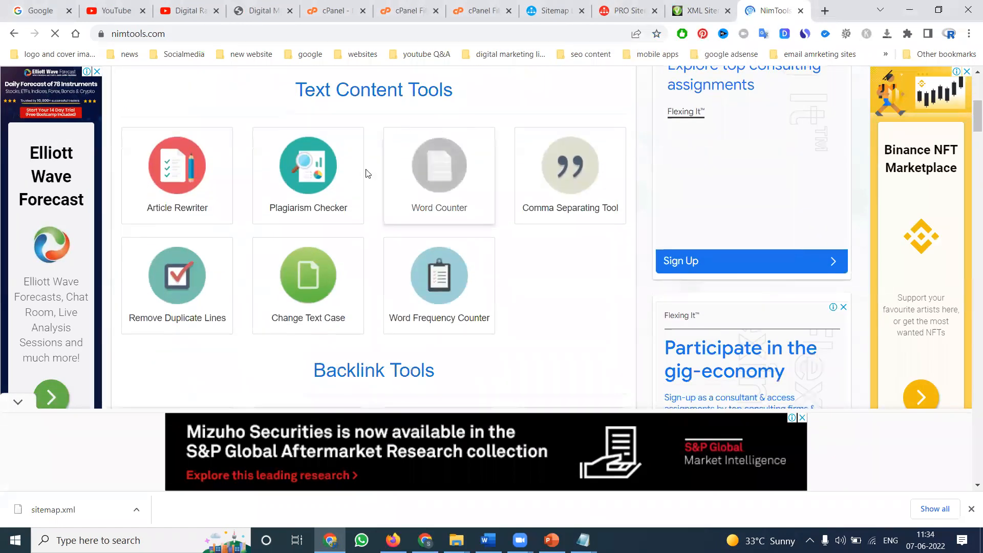
scroll("down", 3)
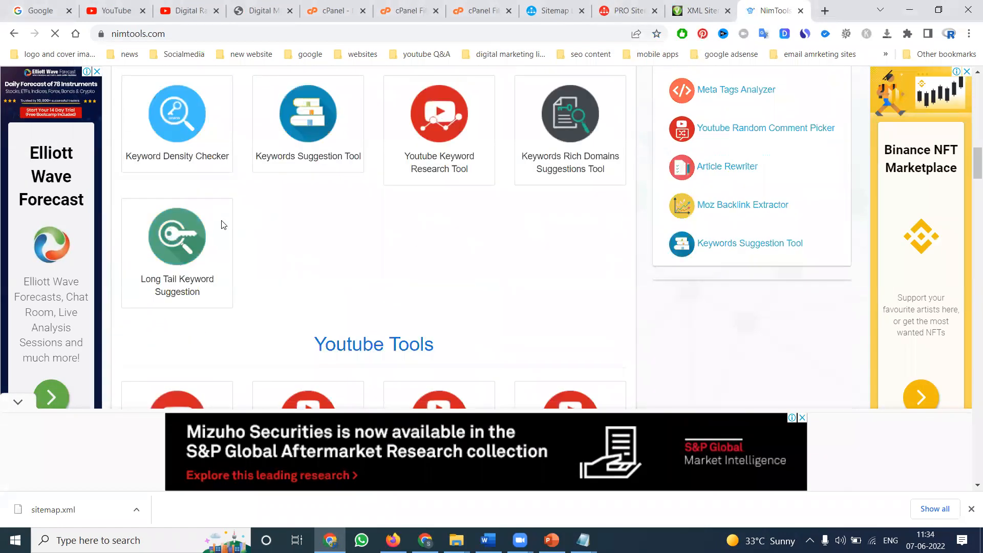
scroll("down", 3)
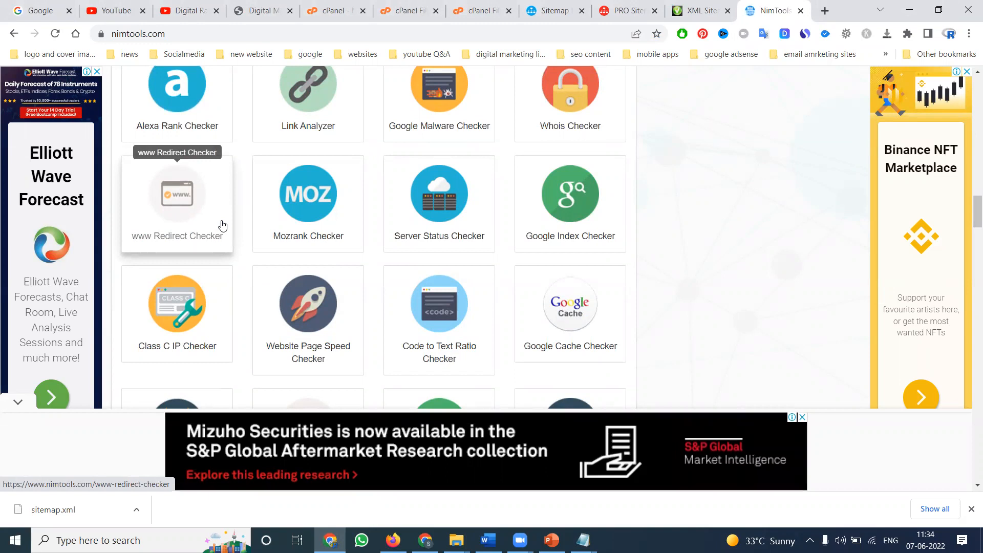
scroll("down", 3)
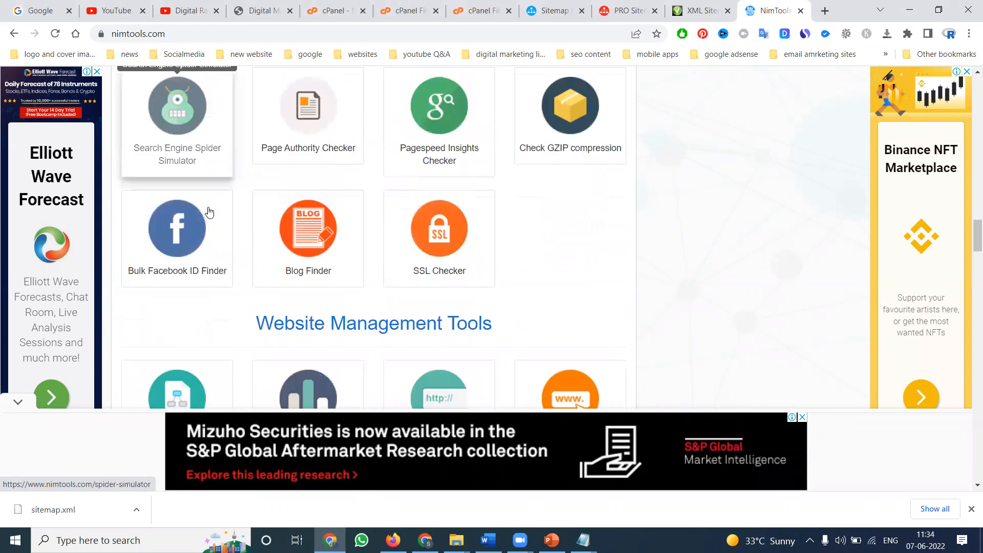
scroll("down", 3)
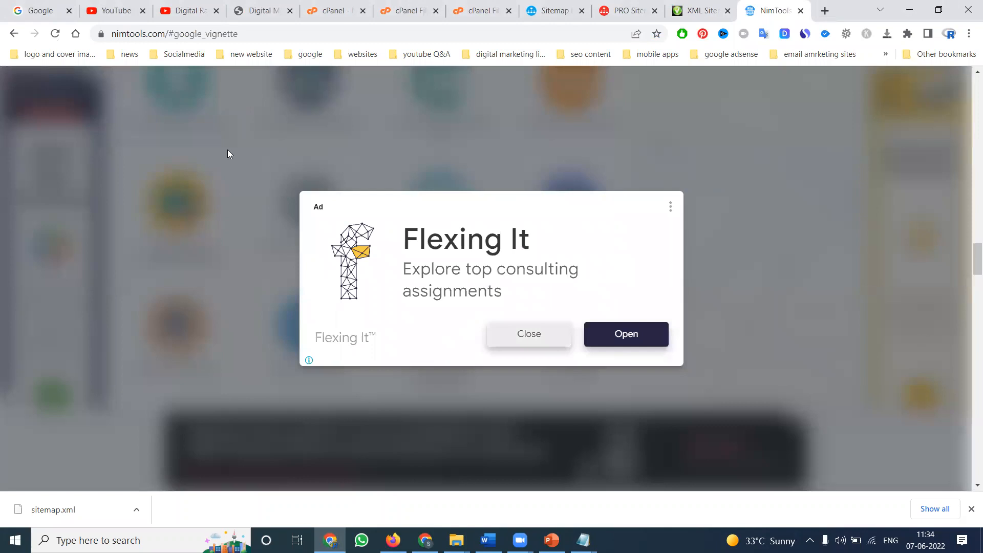
left_click(529, 334)
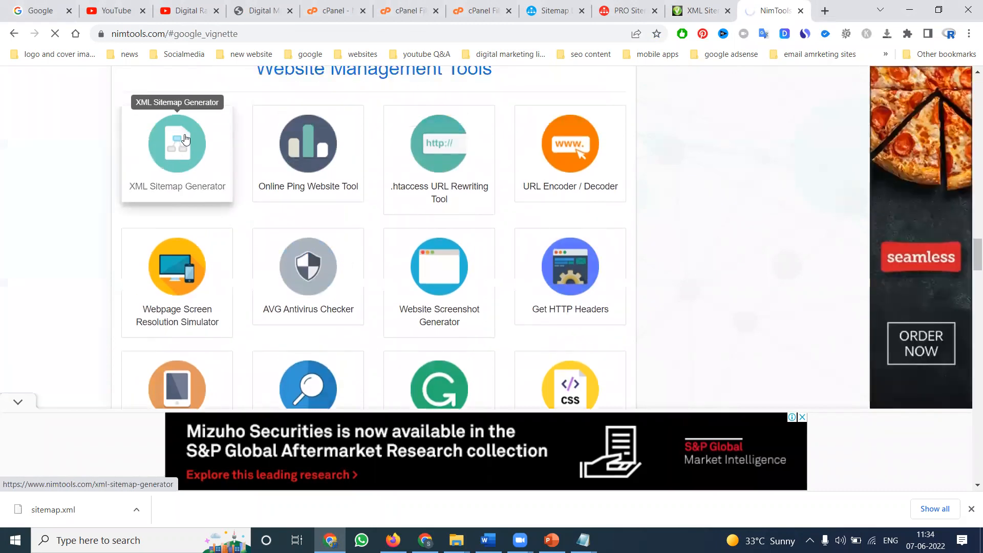
left_click(186, 141)
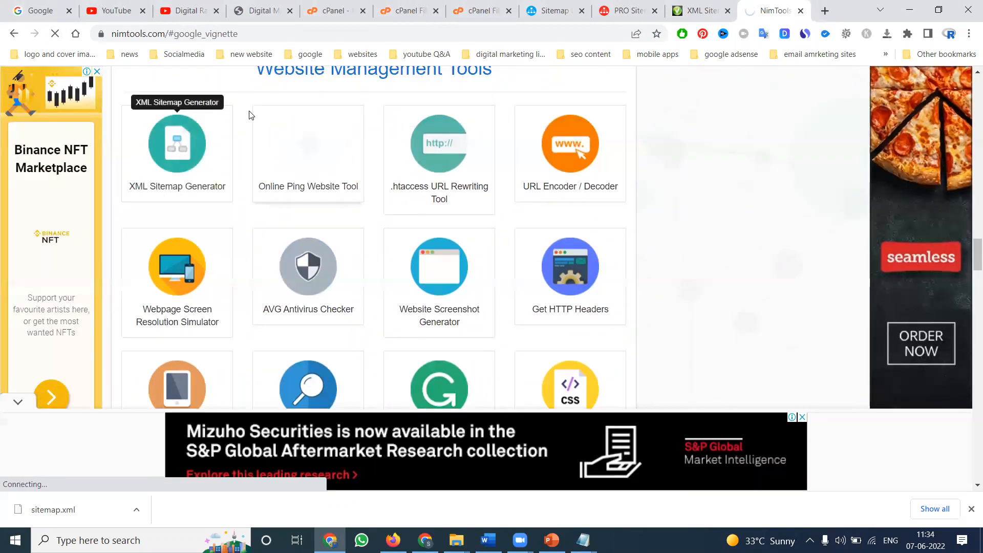
Step: Open NimTools' XML Sitemap Generator tool page and scroll down it
left_click(177, 144)
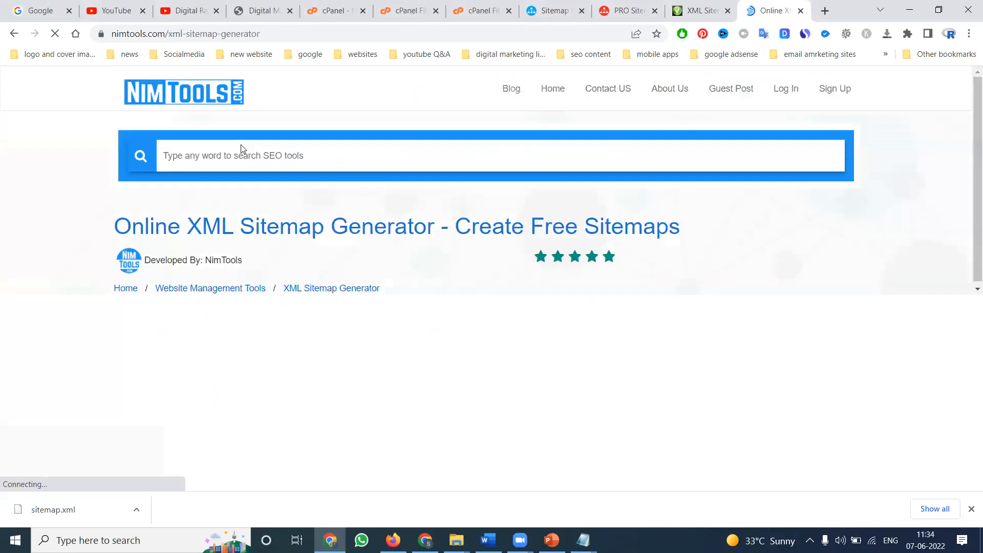
scroll("down", 3)
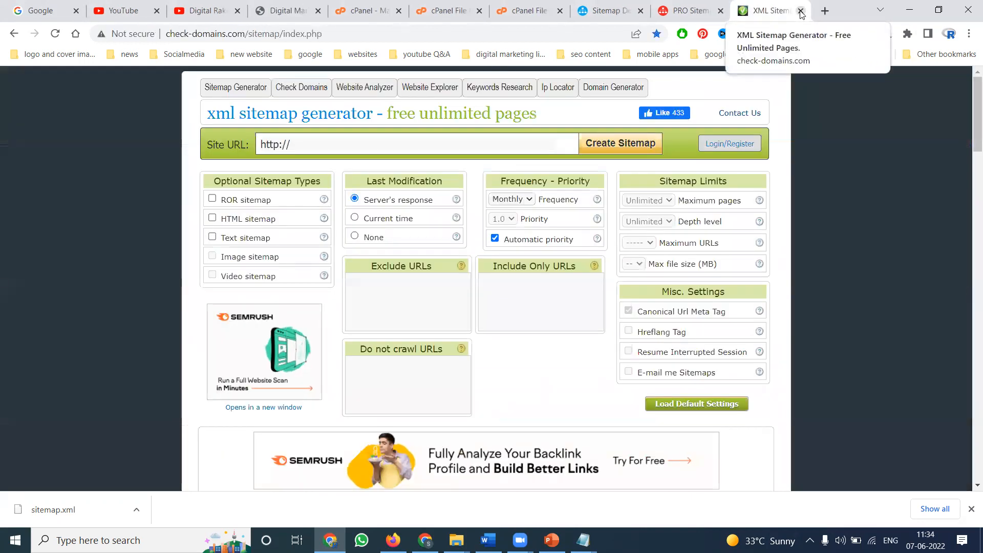
Step: Return to the XML-Sitemaps Sitemap Details tab, then open another browser tab
left_click(603, 11)
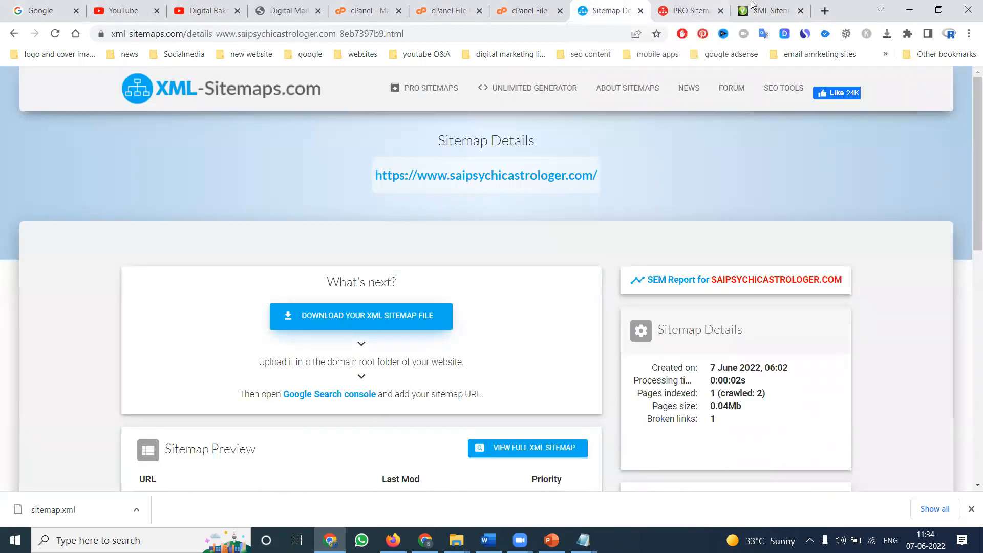
left_click(828, 10)
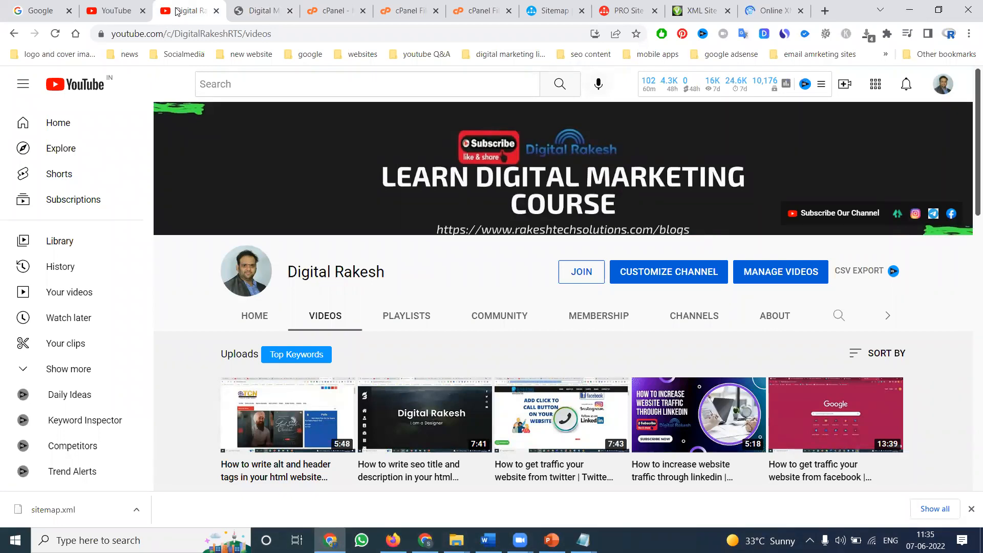
mouse_move(673, 533)
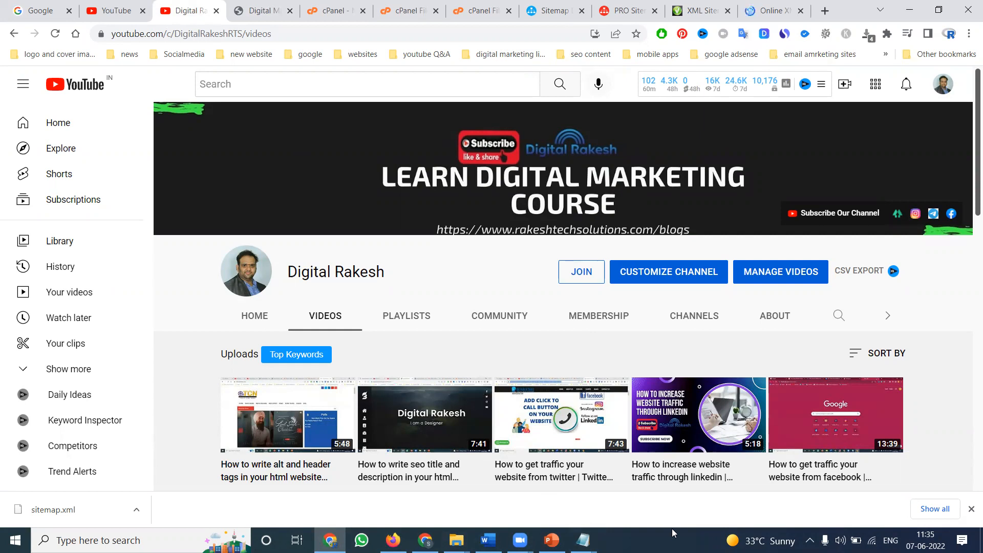
mouse_move(892, 395)
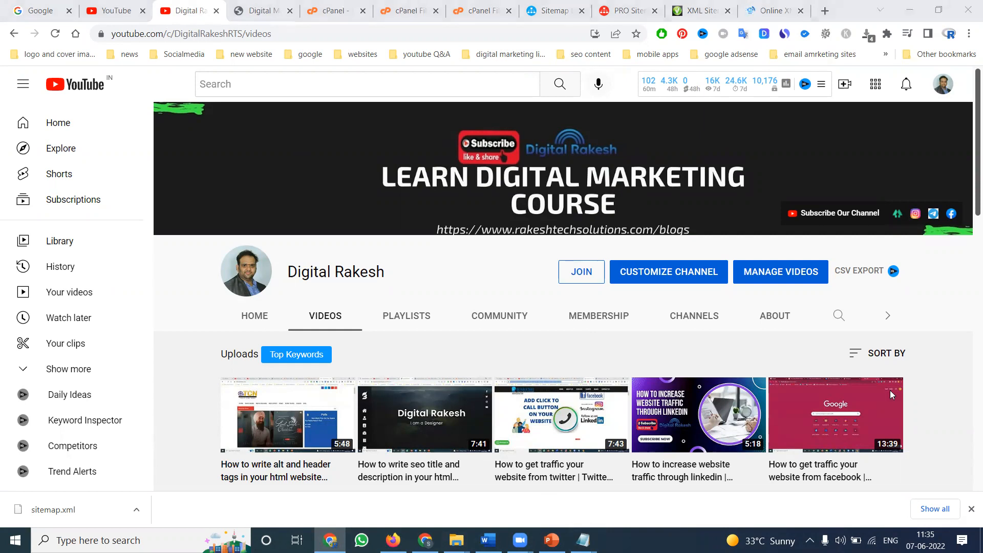